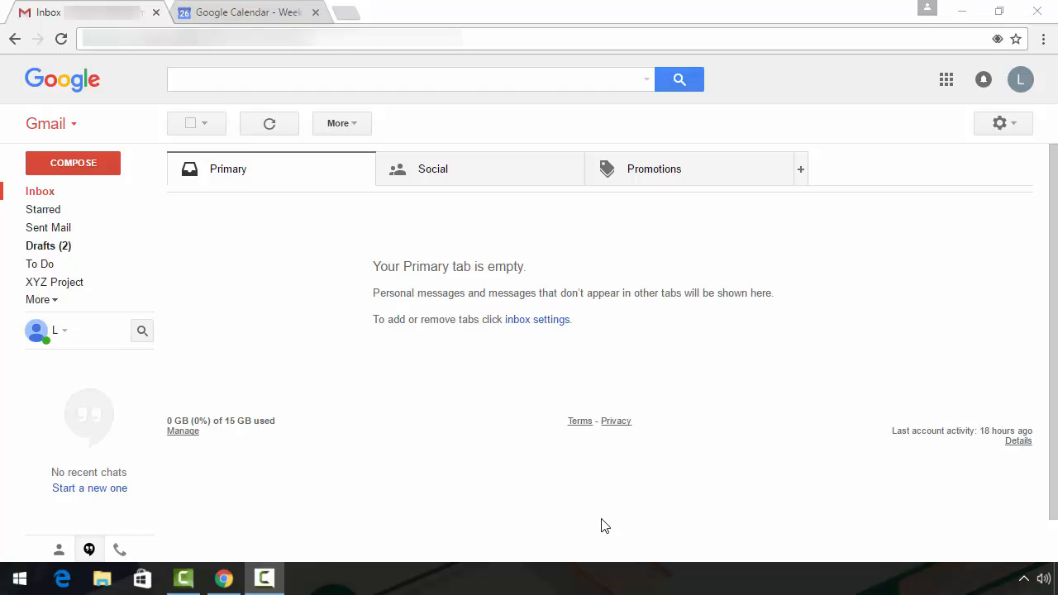
mouse_move(348, 357)
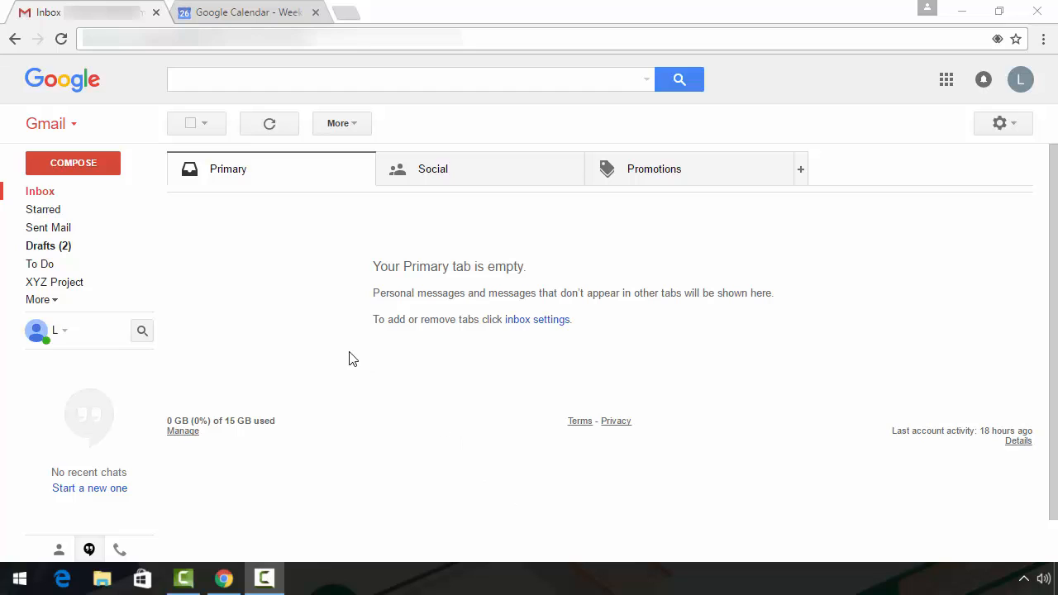
mouse_move(268, 298)
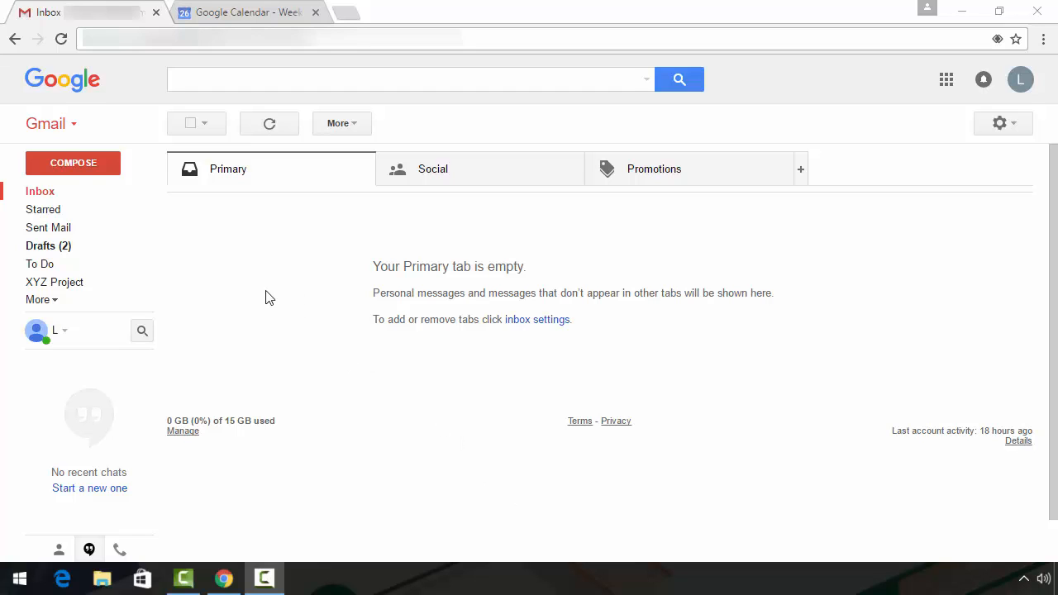
mouse_move(79, 133)
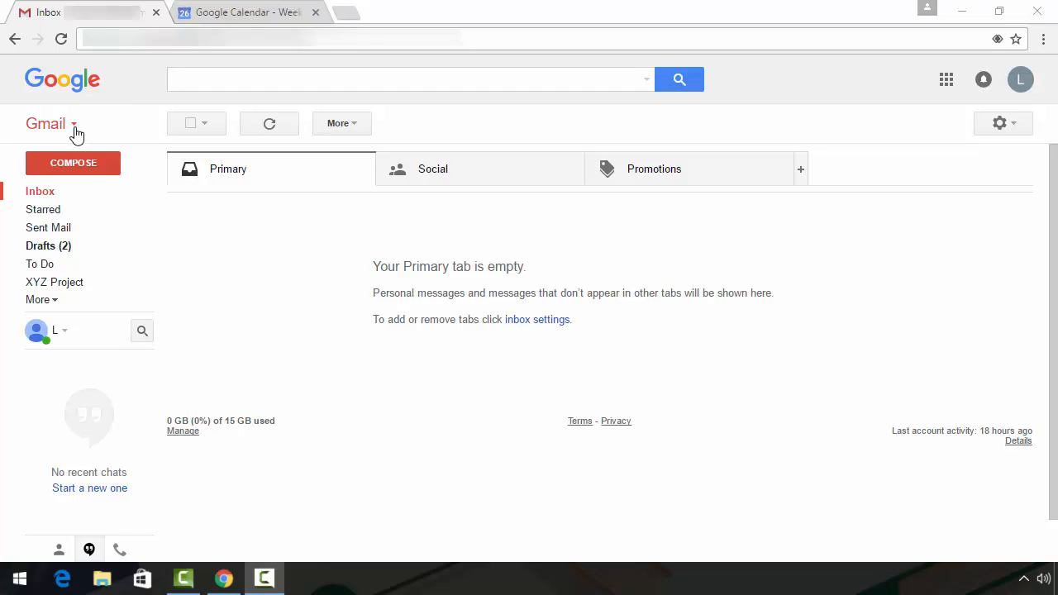
Step: Switch from Gmail's mail view to the Tasks panel
click(51, 122)
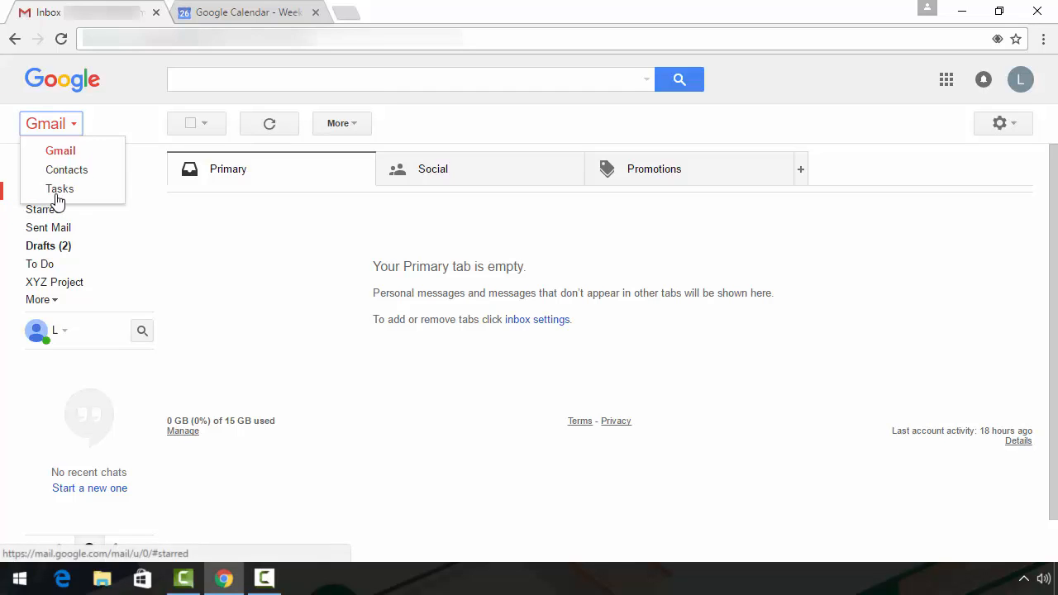
click(59, 189)
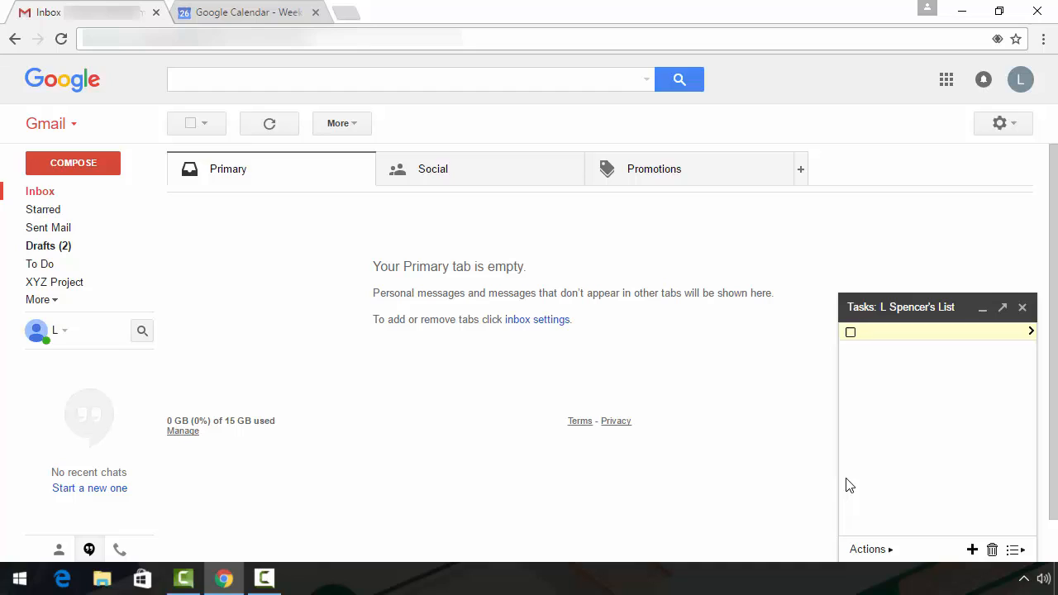
Step: Enter the tasks Check email, Answer email and Start project on separate lines
click(909, 331)
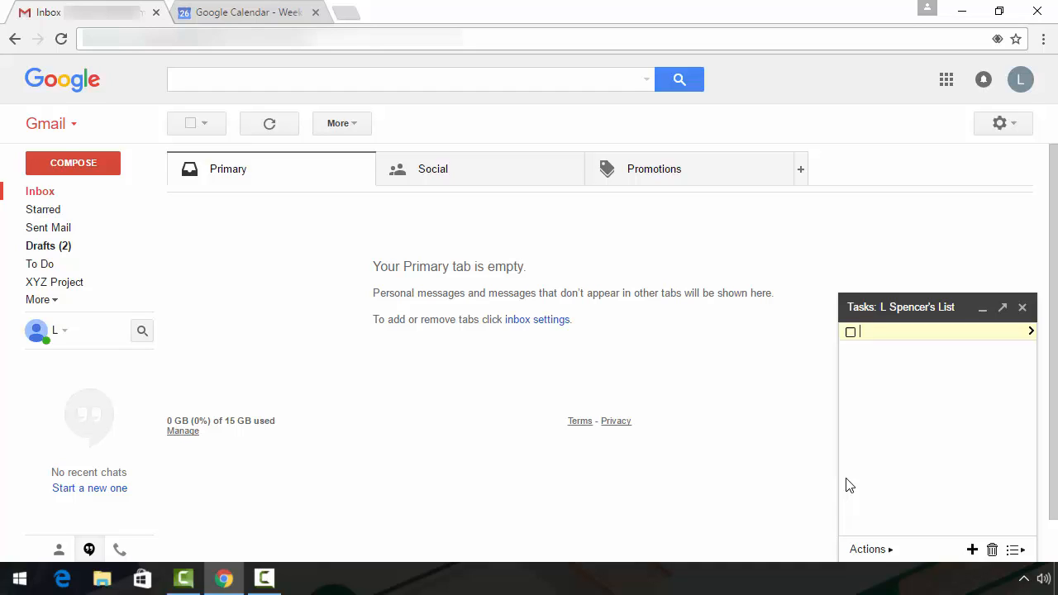
text(Check email)
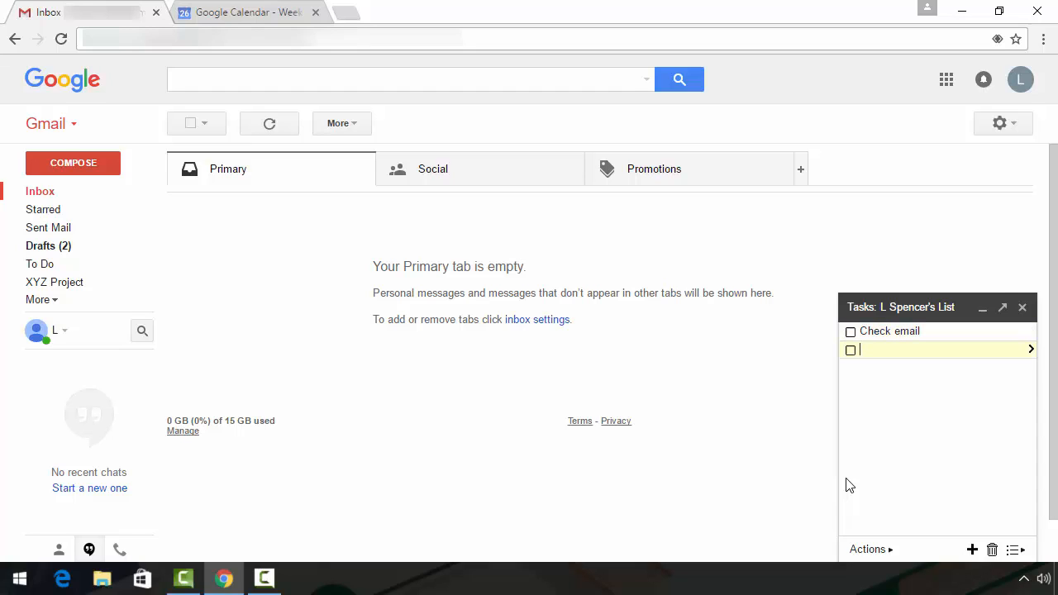
text(Answer)
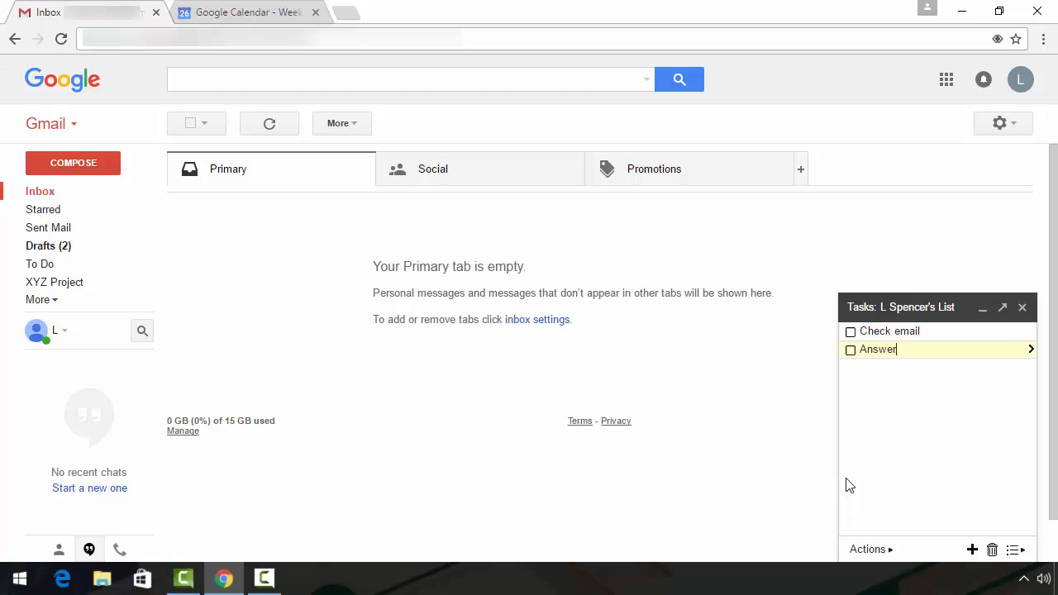
text(email)
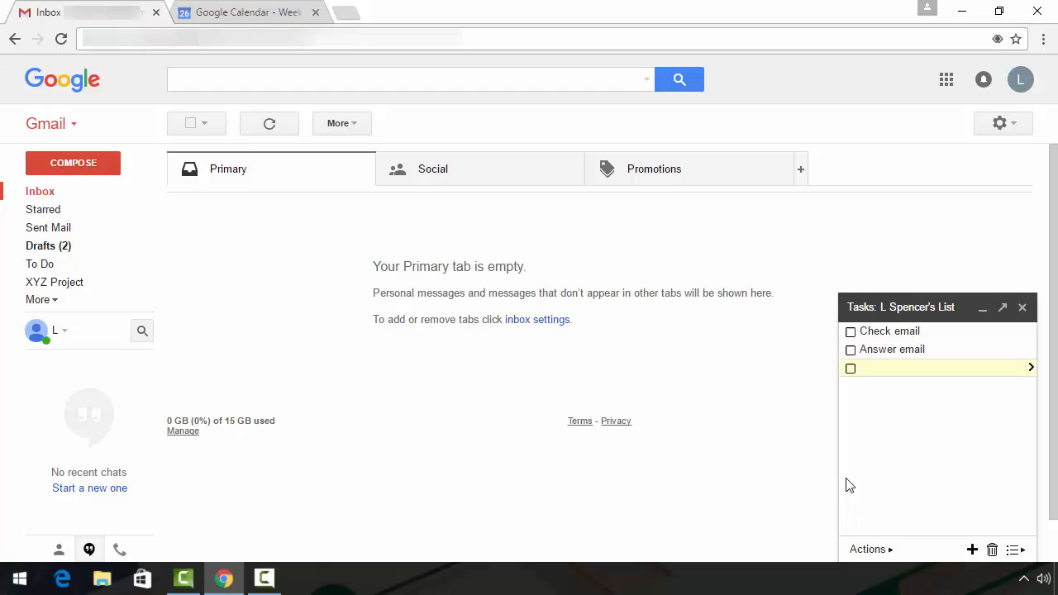
text(Start)
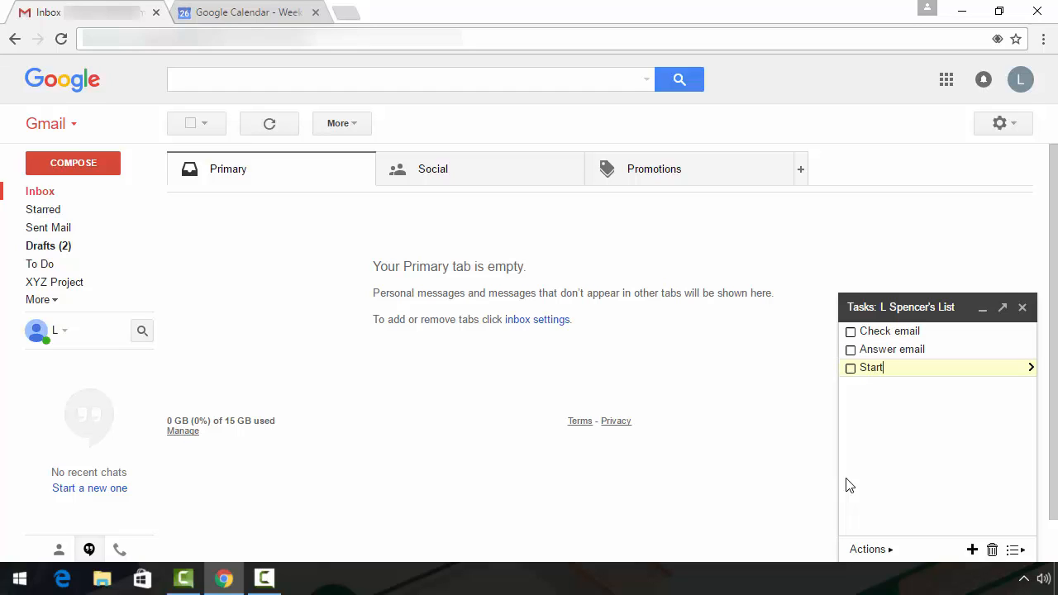
text(project)
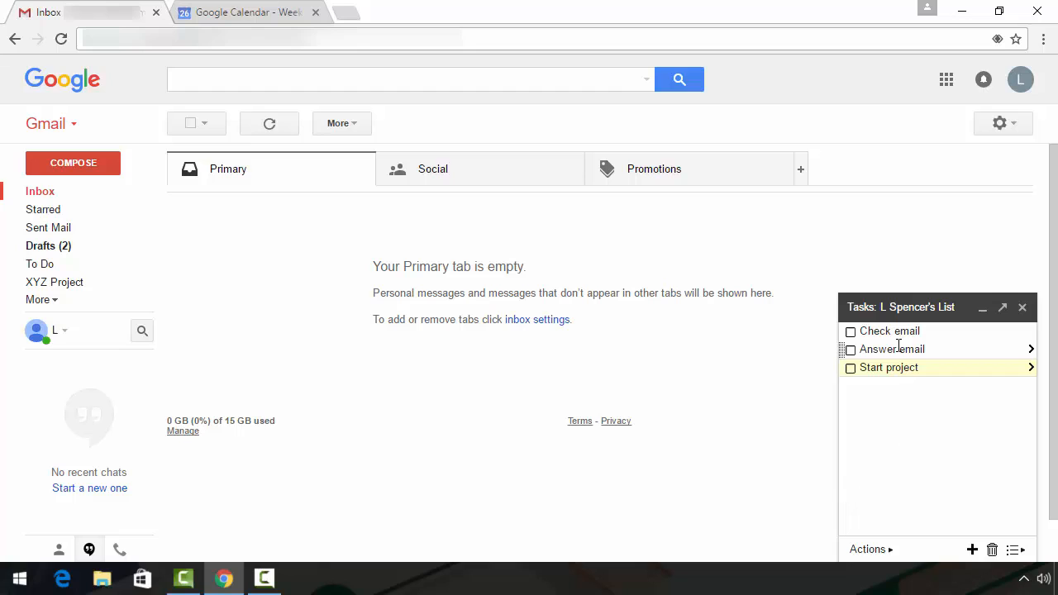
Step: Select Check email and show its Edit Details page
click(889, 330)
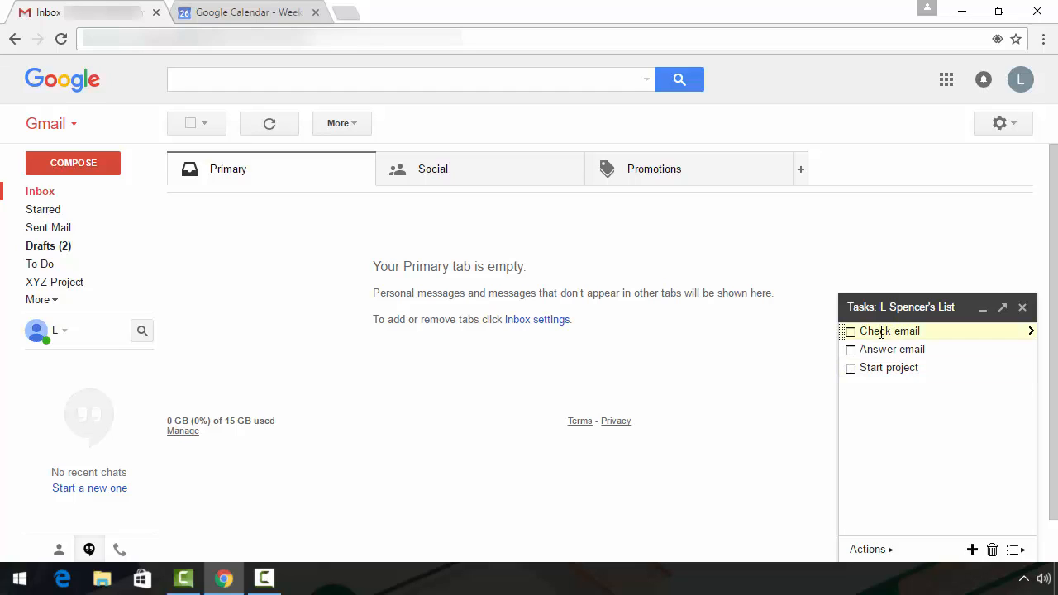
mouse_move(959, 349)
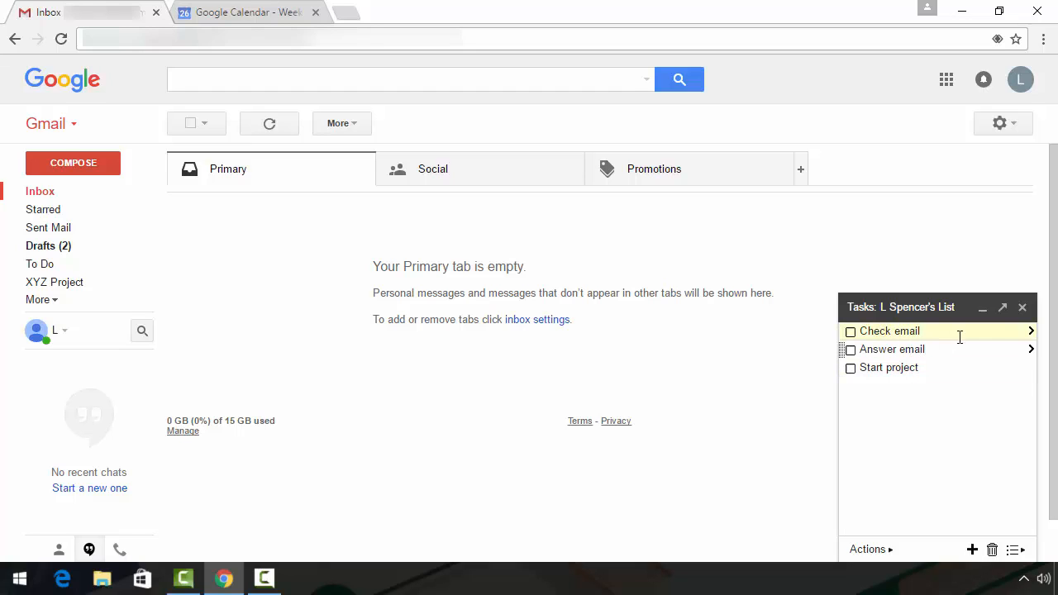
mouse_move(1031, 337)
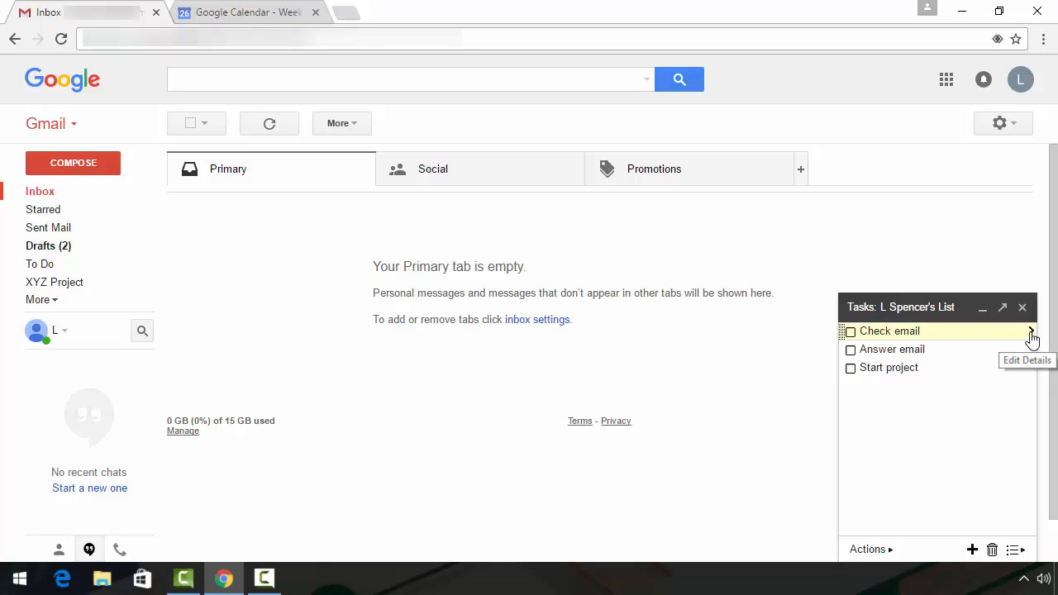
click(1031, 331)
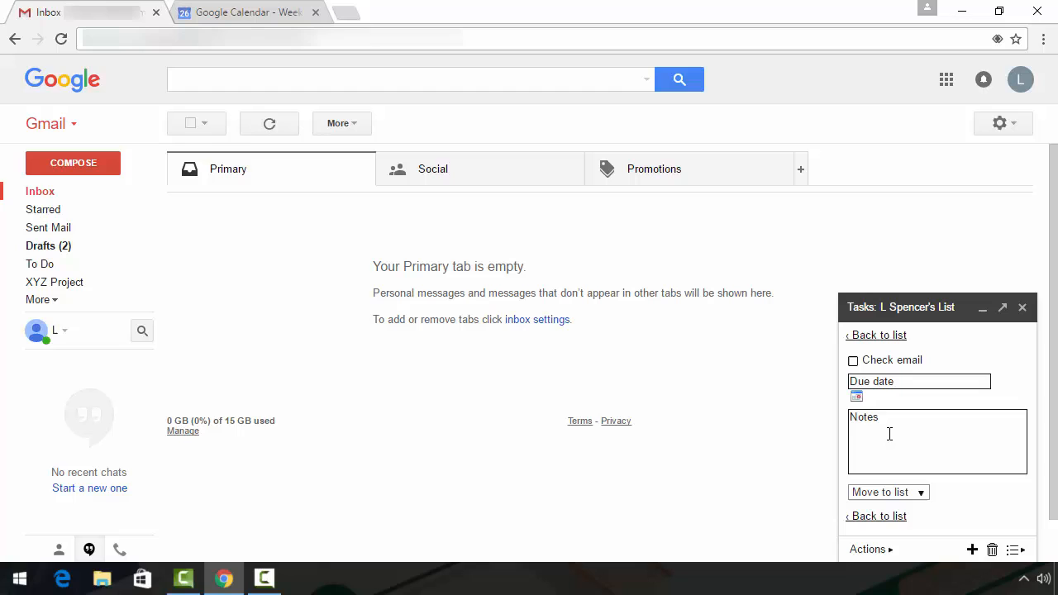
mouse_move(919, 397)
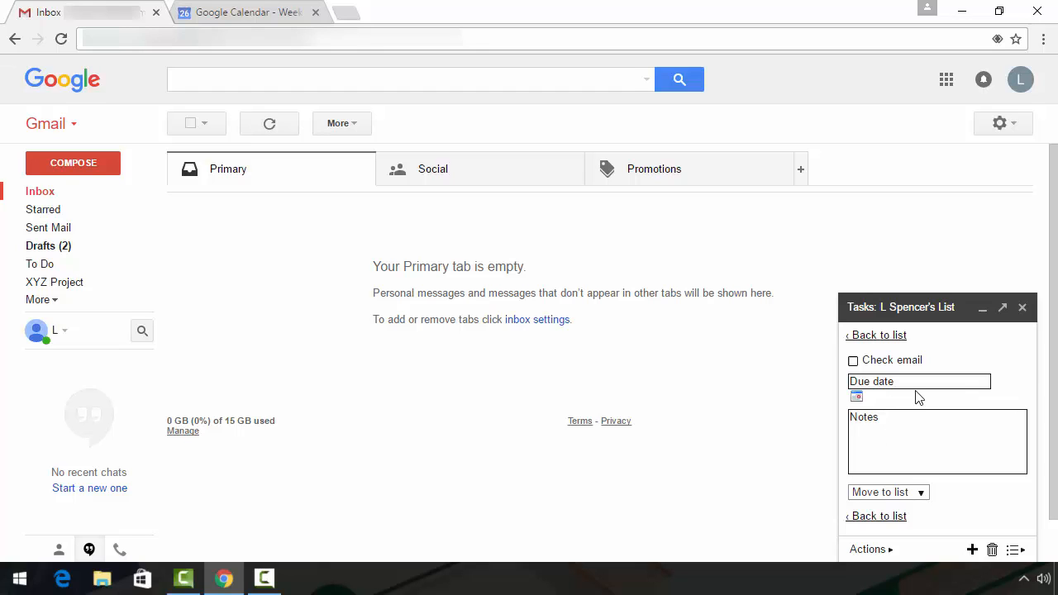
Step: Set the Check email due date to October 27, 2016
click(917, 380)
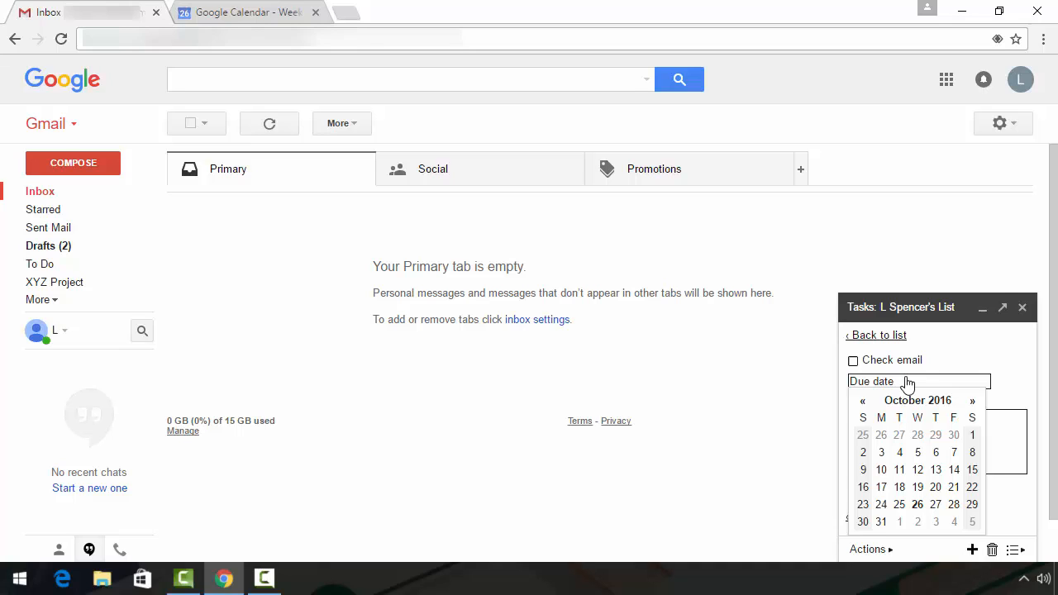
mouse_move(916, 512)
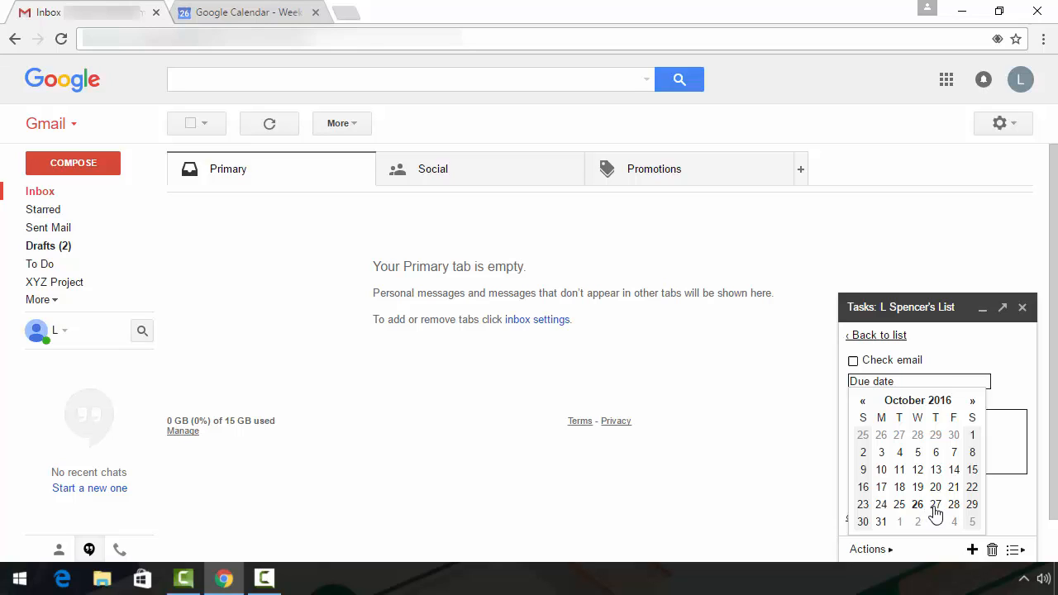
click(936, 504)
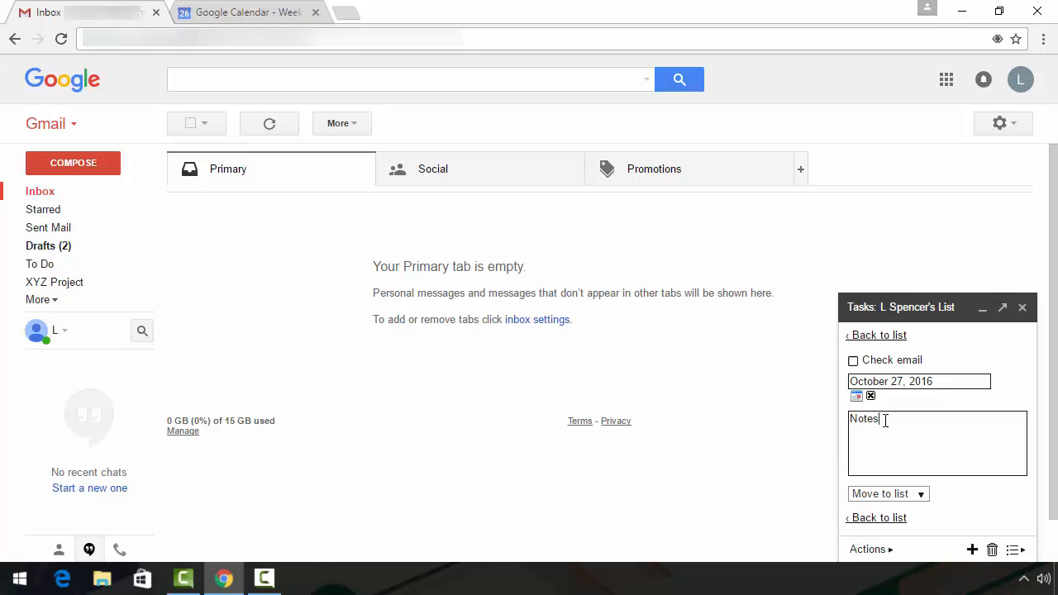
Step: Replace the notes with 'Check for emails from clients'
key(ctrl+a)
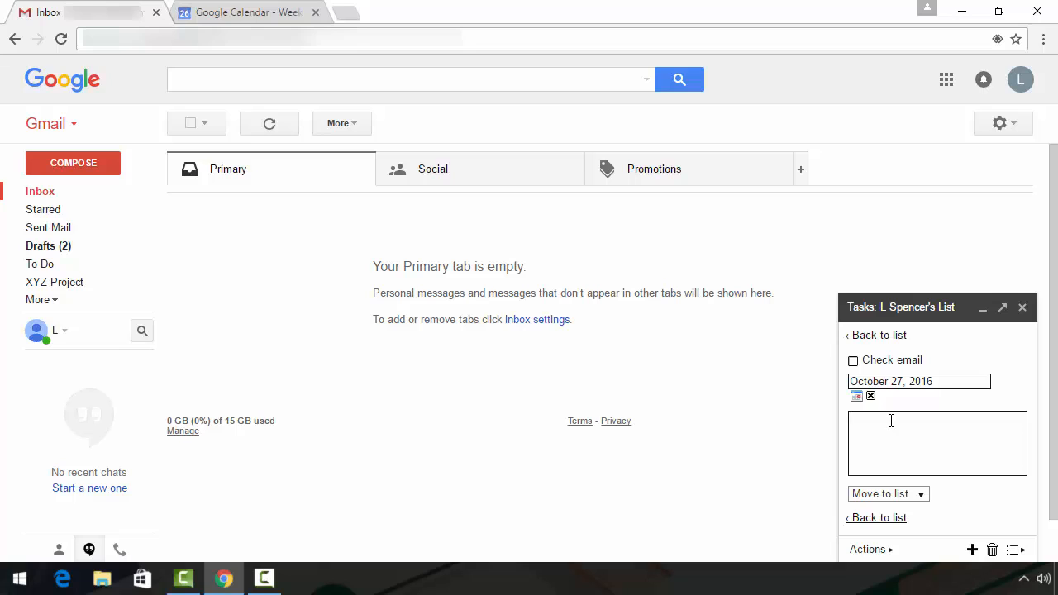
text(Che)
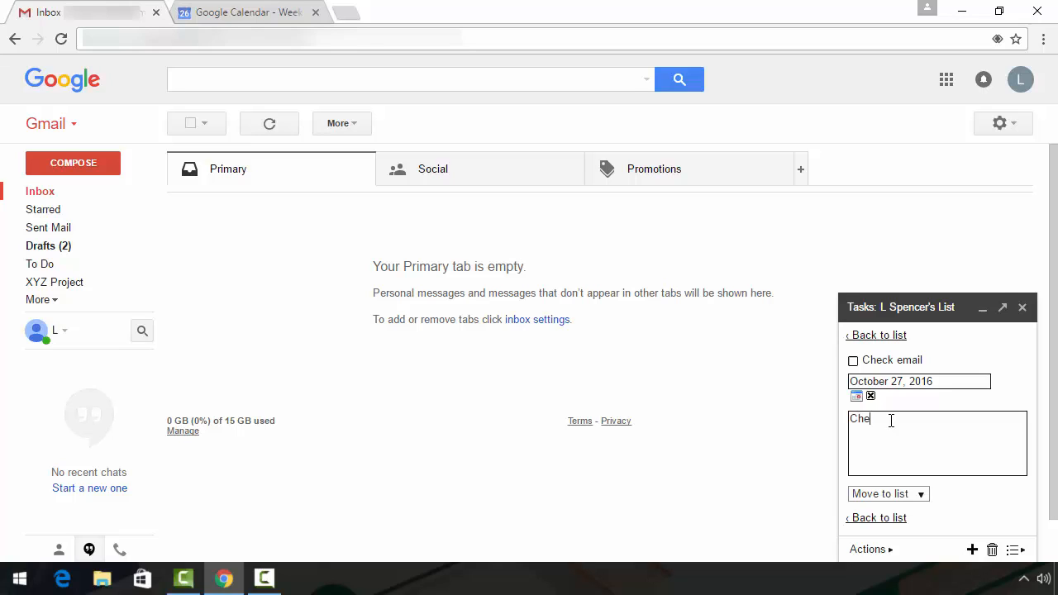
text(ck for email)
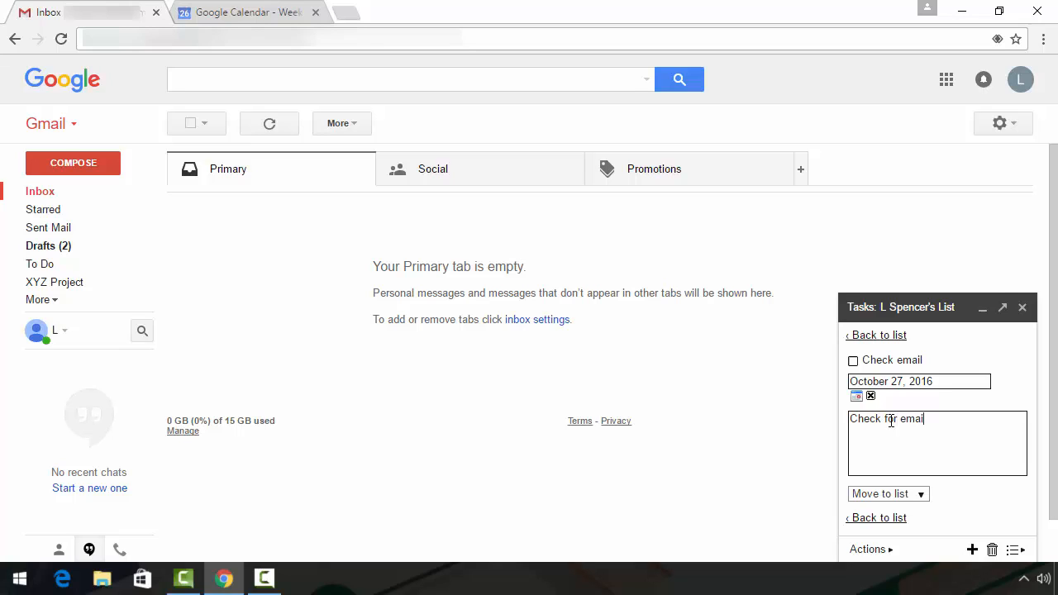
text(s from cl)
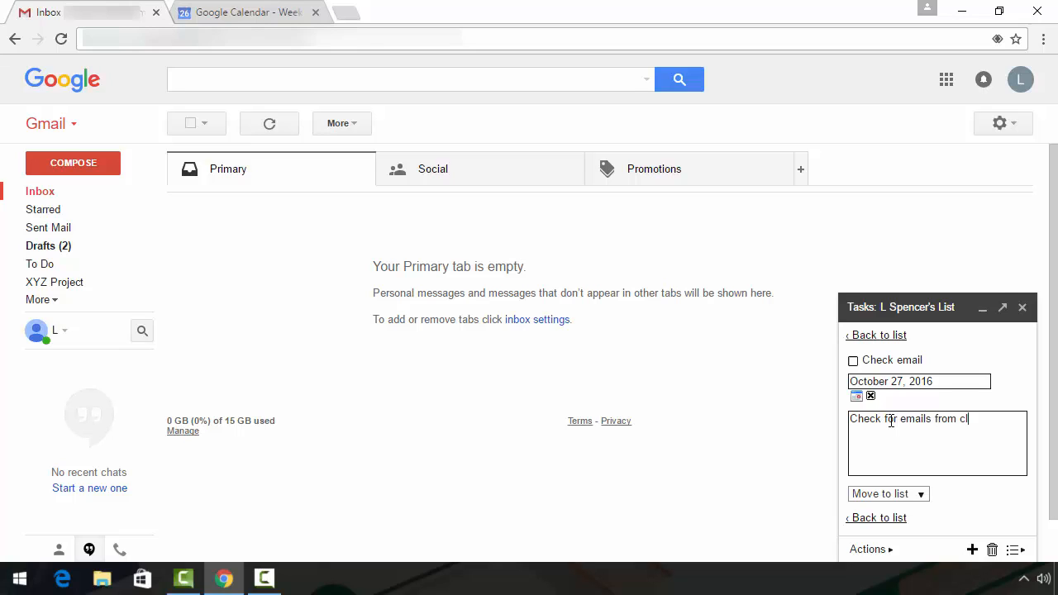
text(ients)
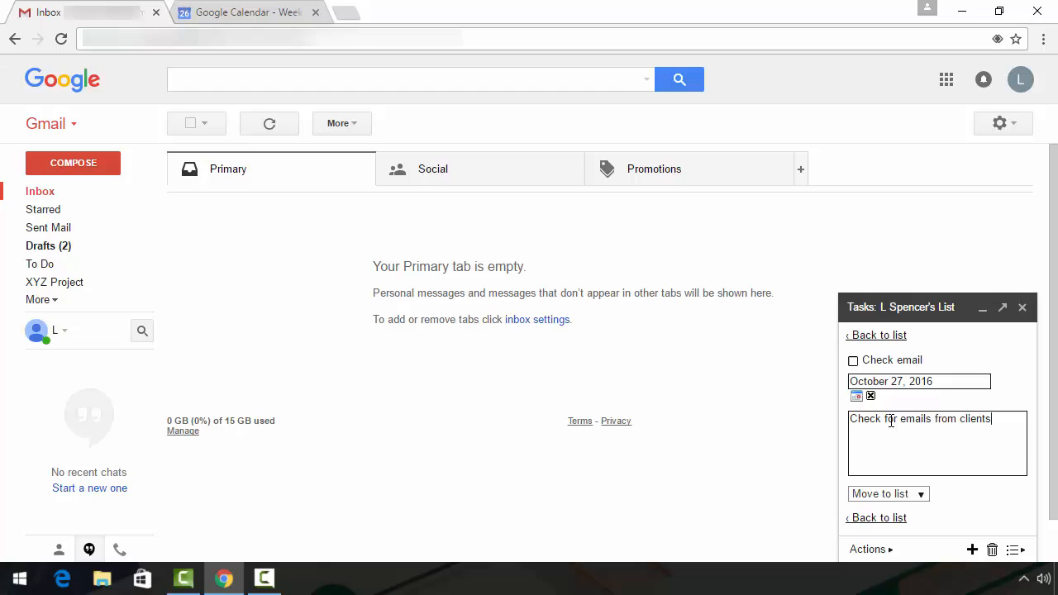
mouse_move(873, 528)
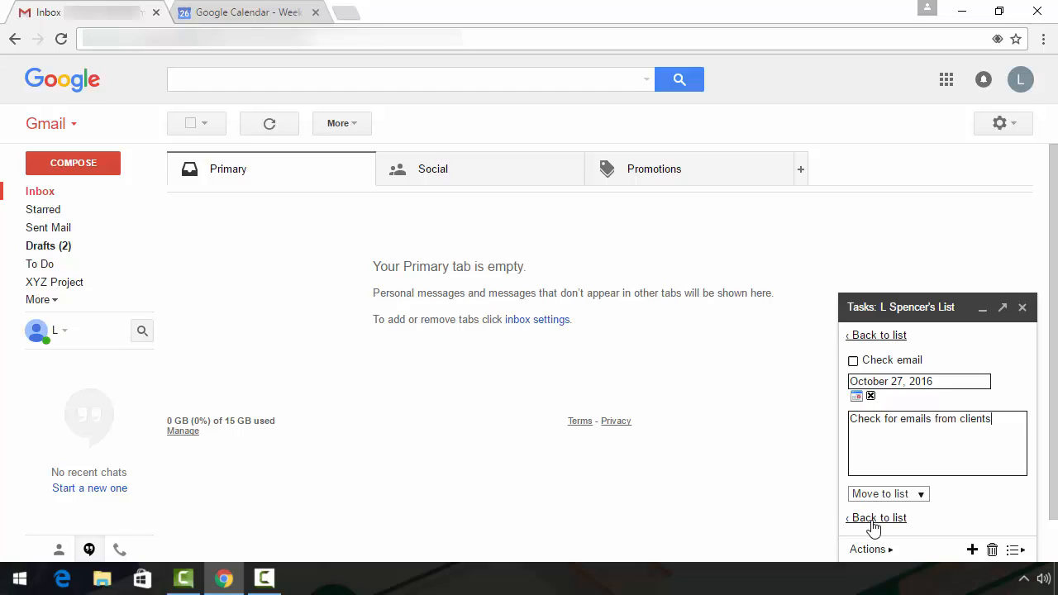
Step: Go back to the task list showing Check email's note and Oct 27 due date
click(876, 517)
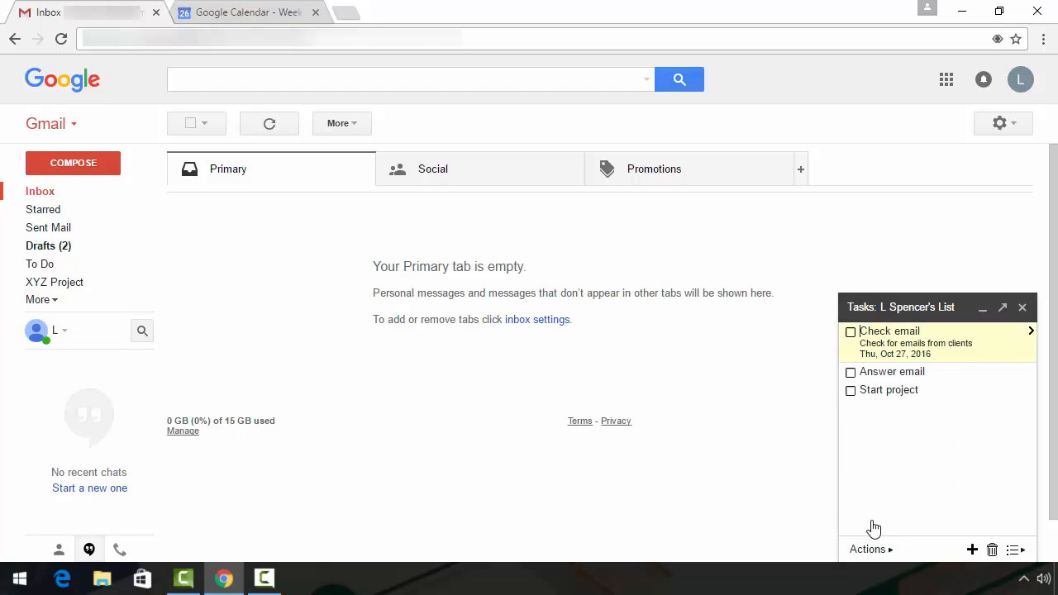
mouse_move(978, 357)
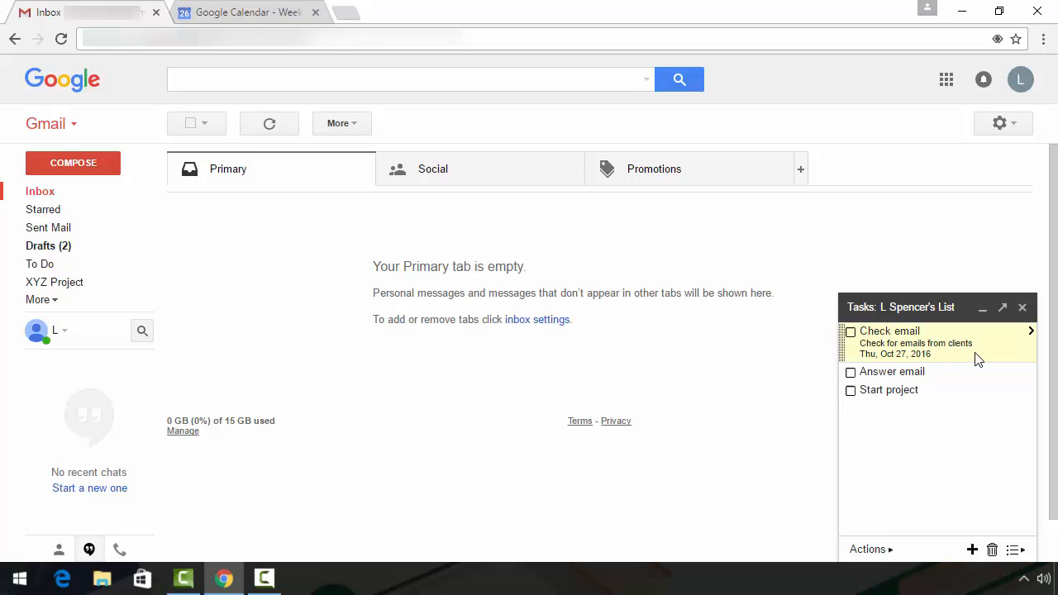
mouse_move(978, 371)
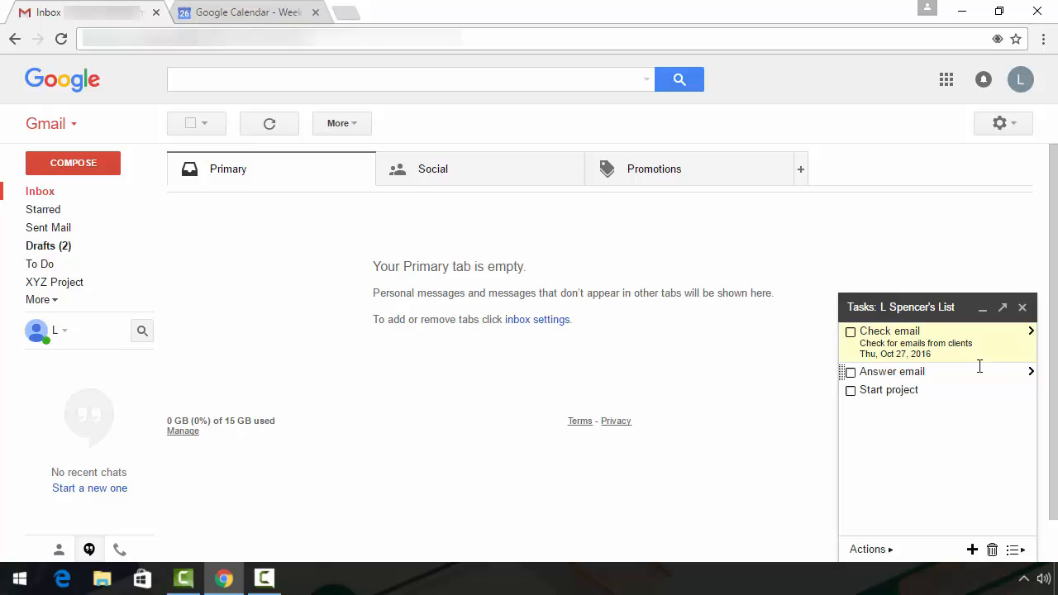
mouse_move(955, 363)
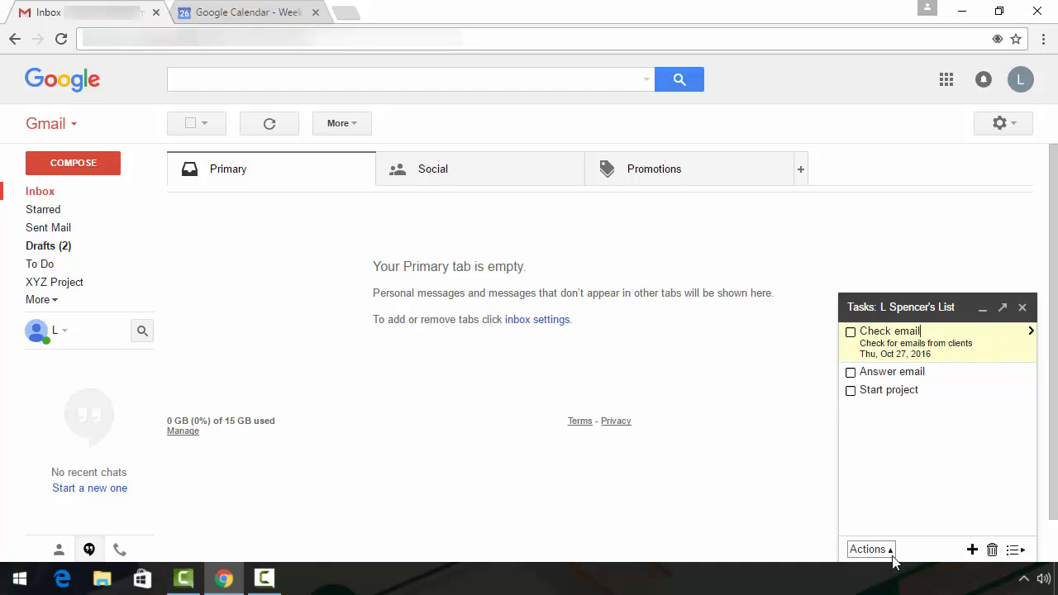
click(870, 549)
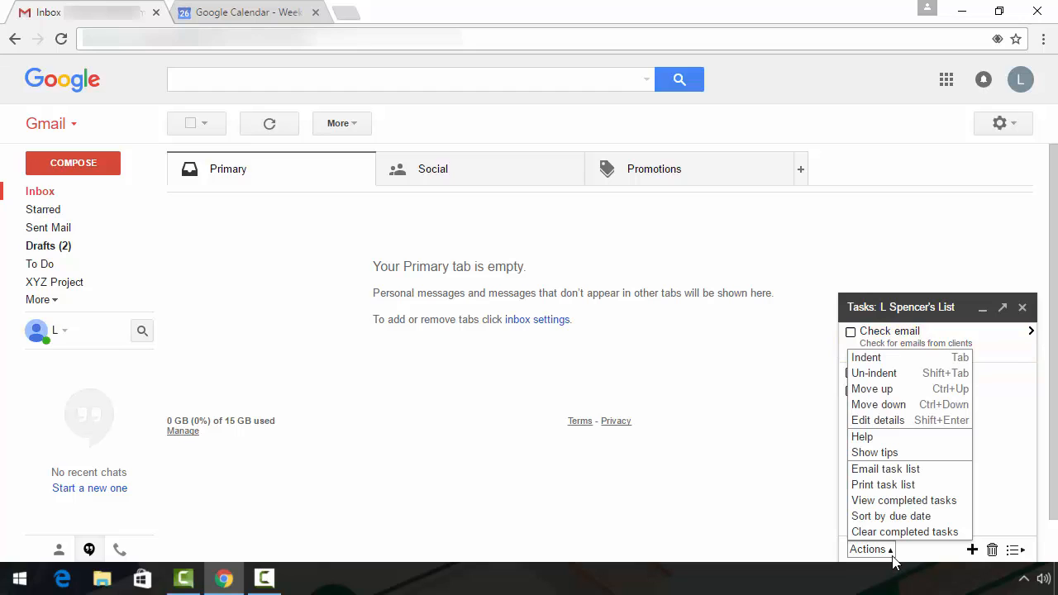
mouse_move(880, 403)
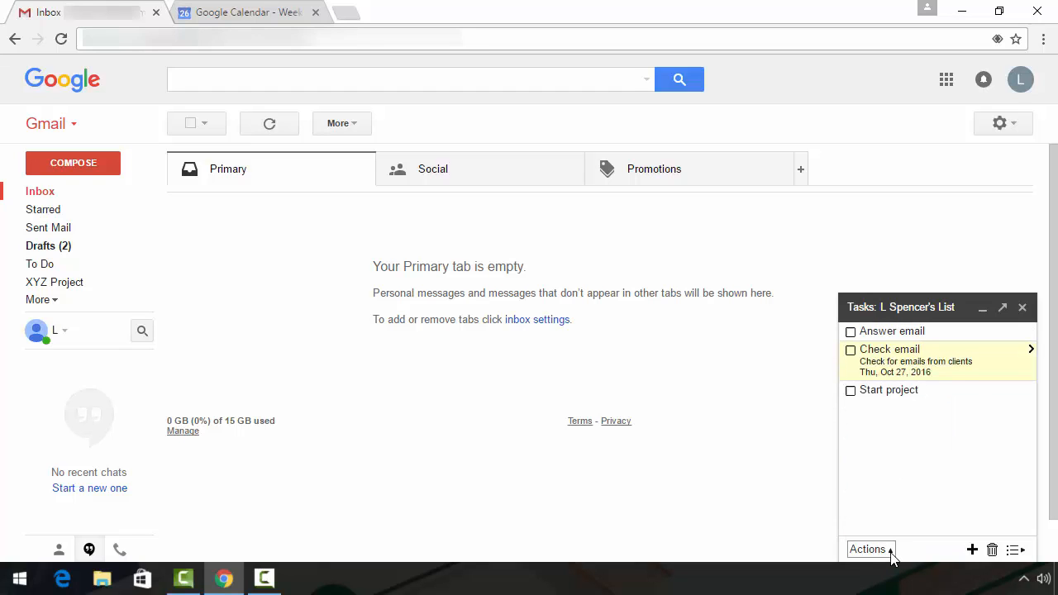
click(869, 549)
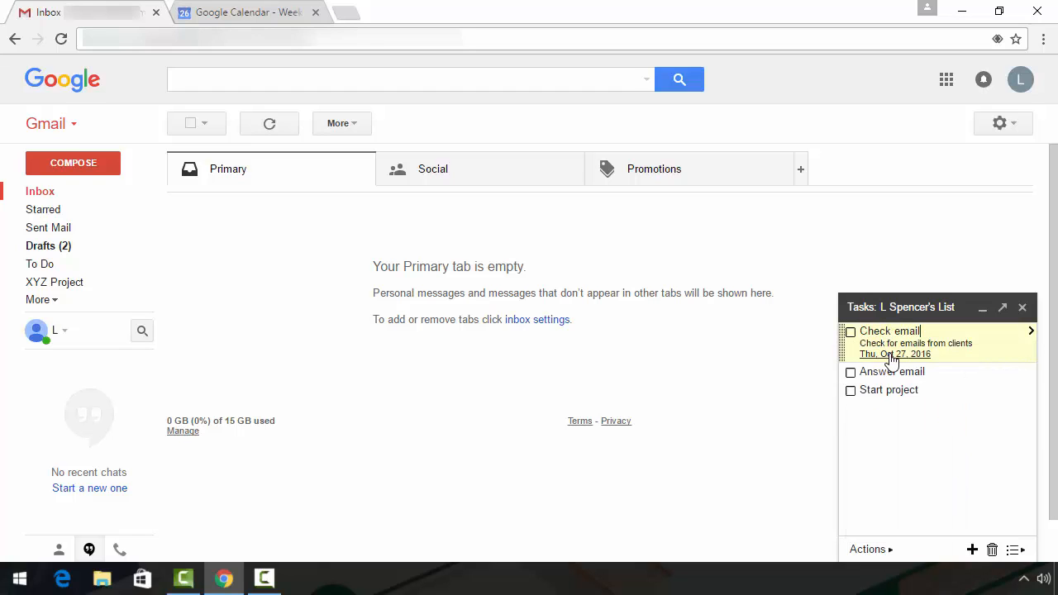
click(893, 370)
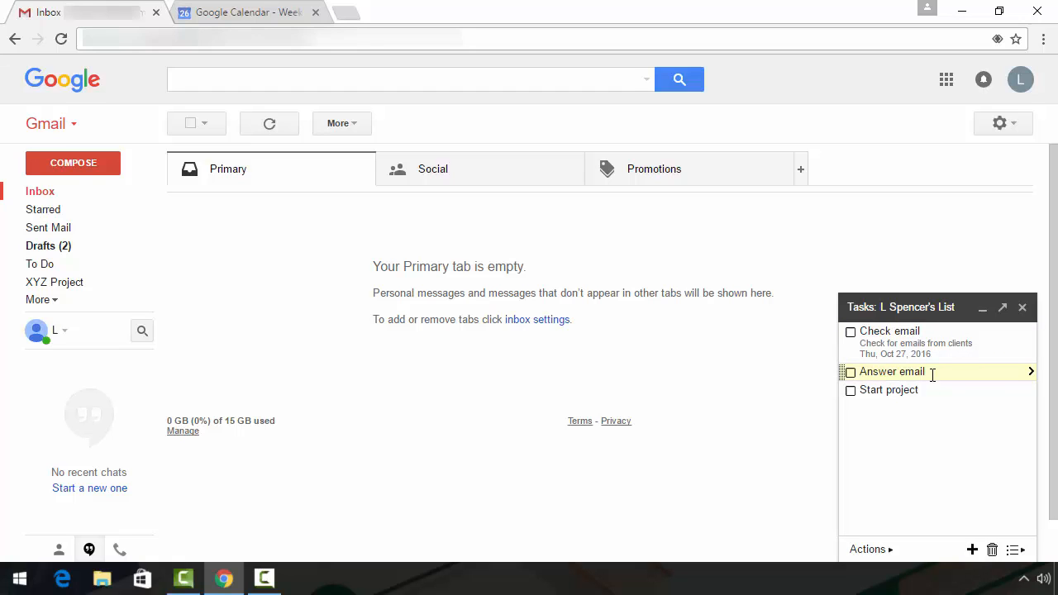
Step: Indent Answer email under Check email, then un-indent it back to top level
click(866, 549)
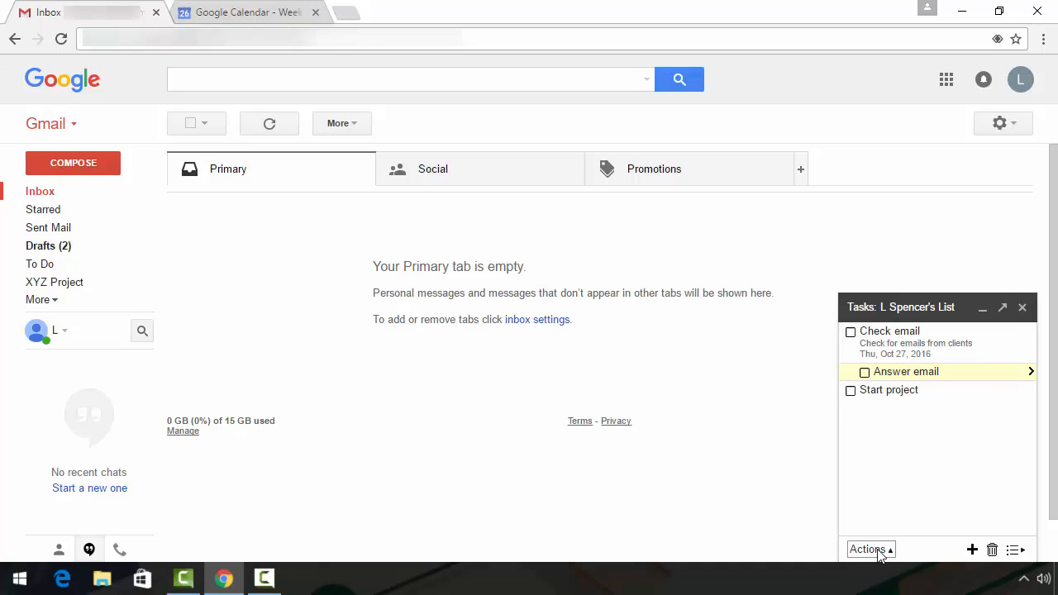
click(866, 549)
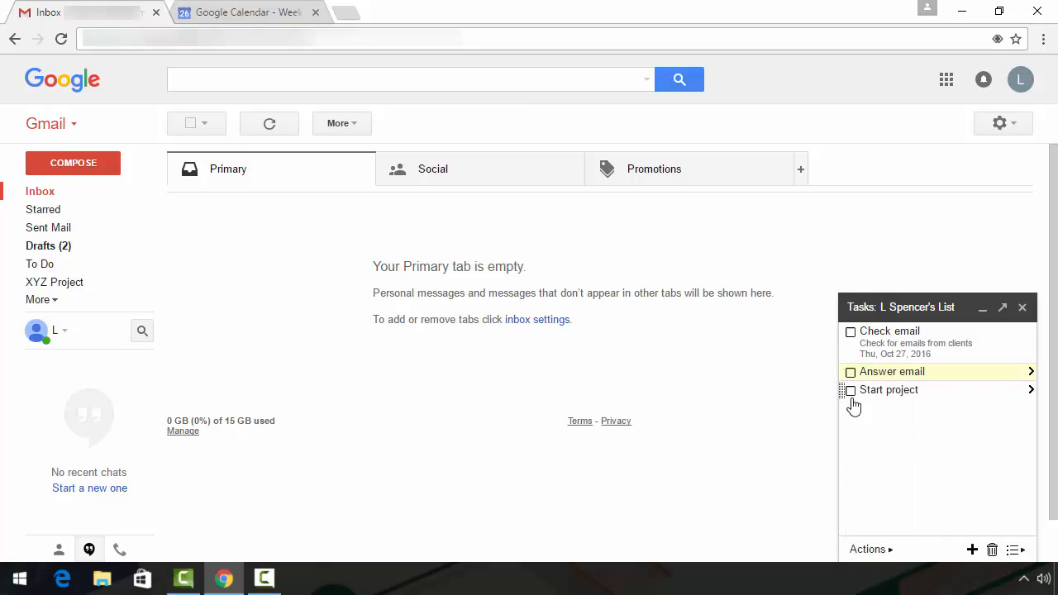
mouse_move(902, 445)
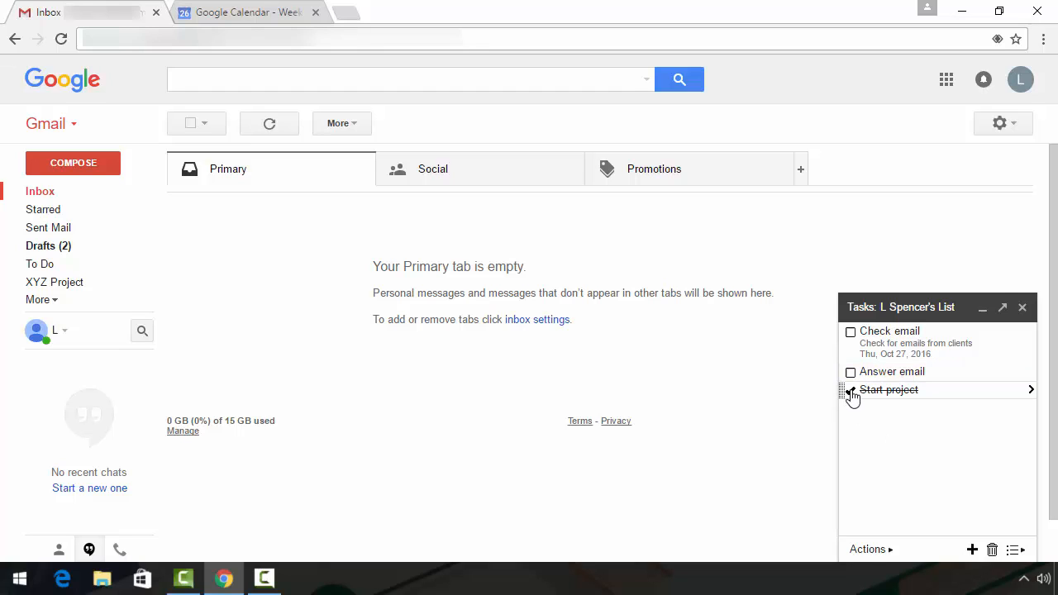
Step: Untick Start project and remove it, leaving Check email and Answer email
click(850, 390)
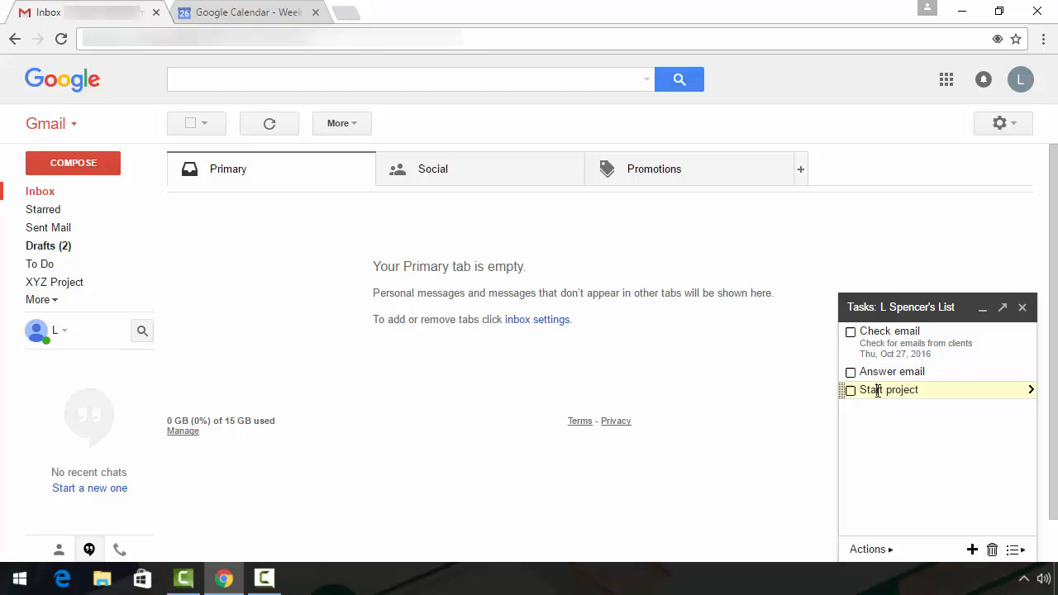
mouse_move(992, 549)
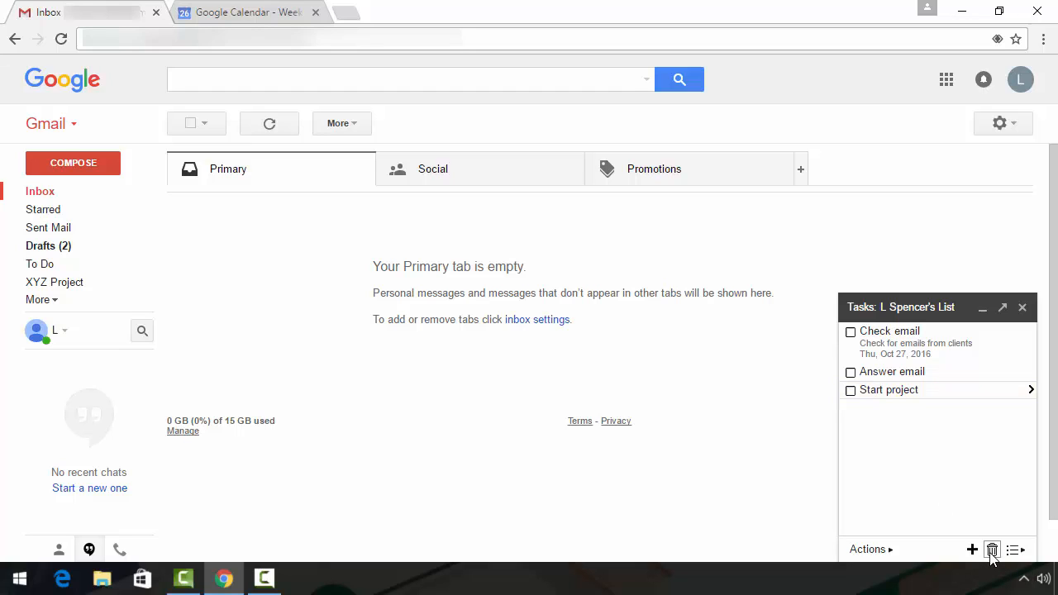
click(992, 549)
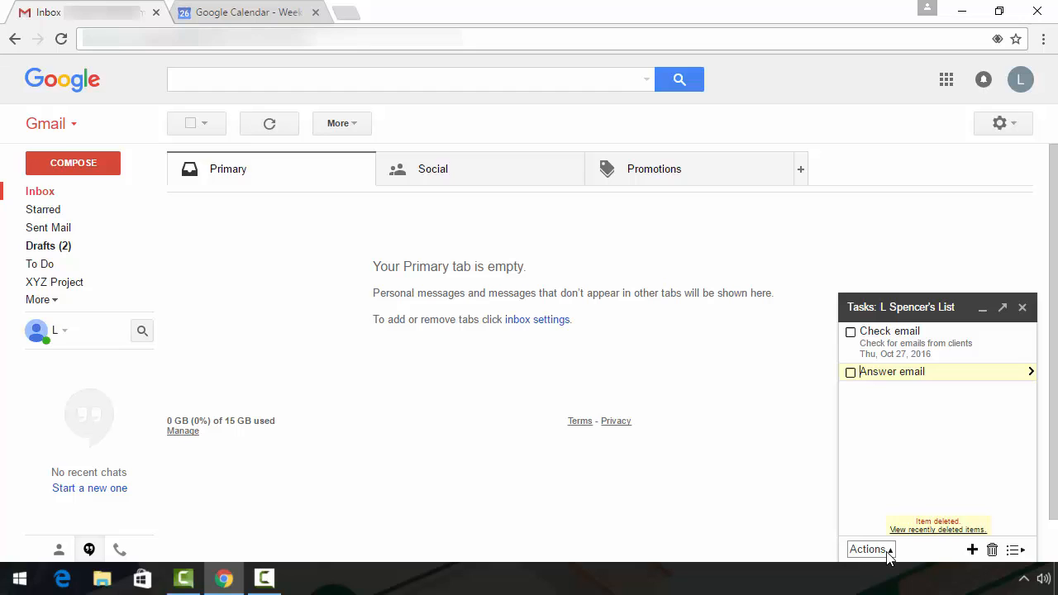
click(869, 548)
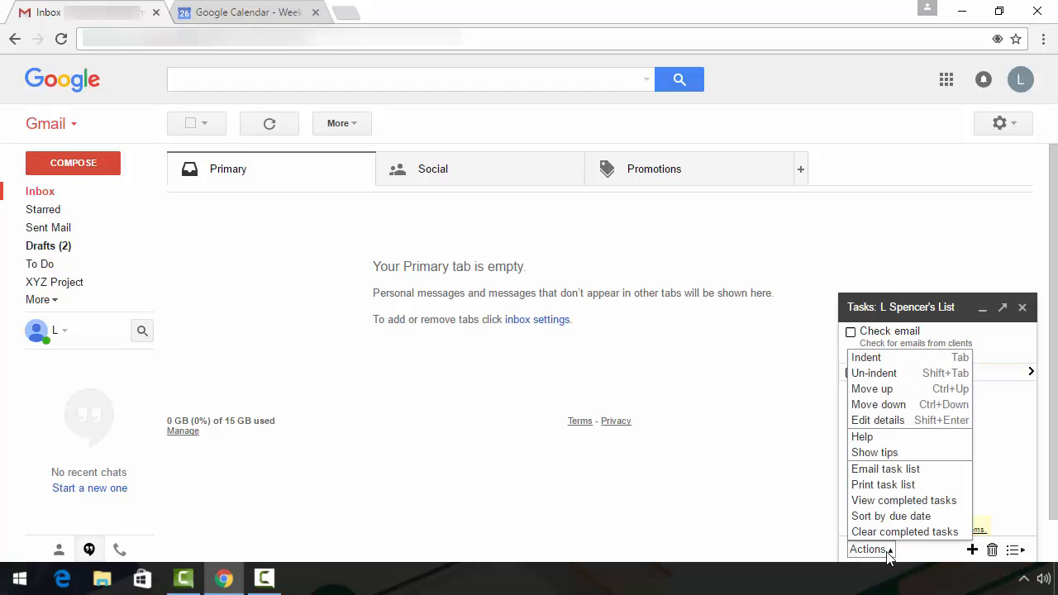
click(904, 533)
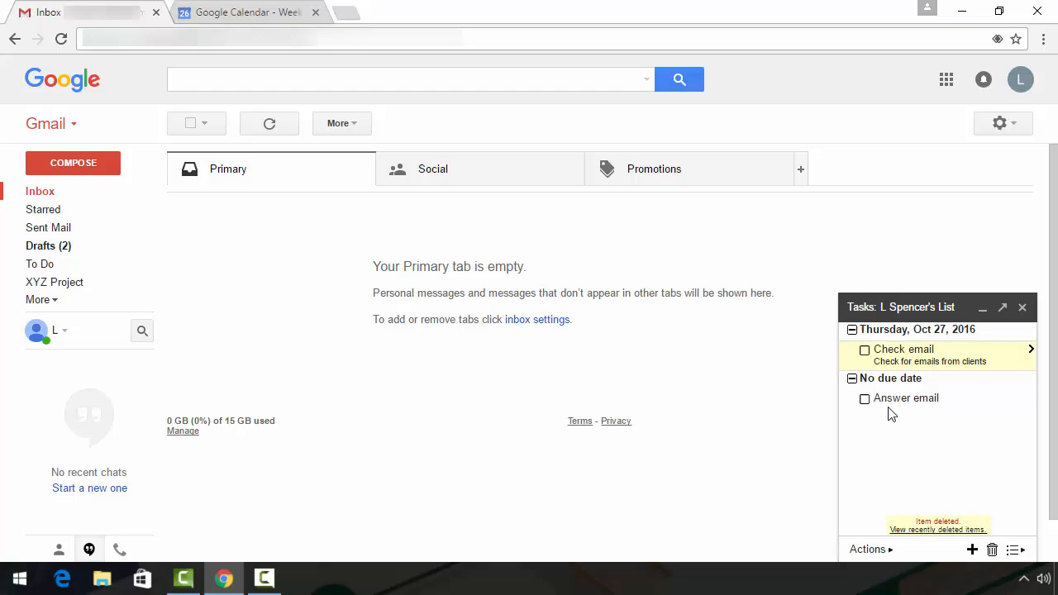
mouse_move(886, 423)
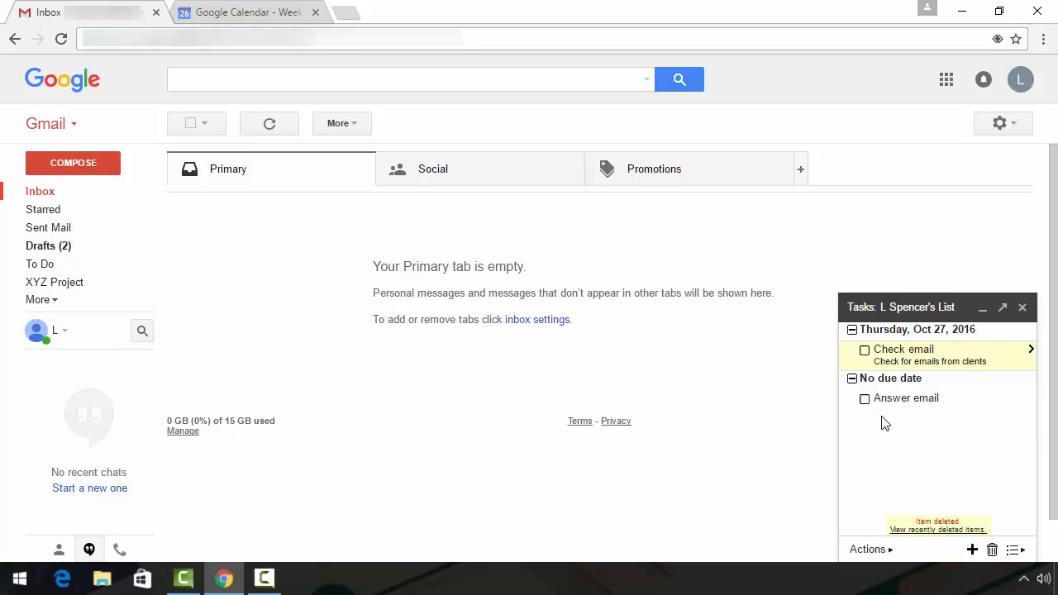
click(868, 549)
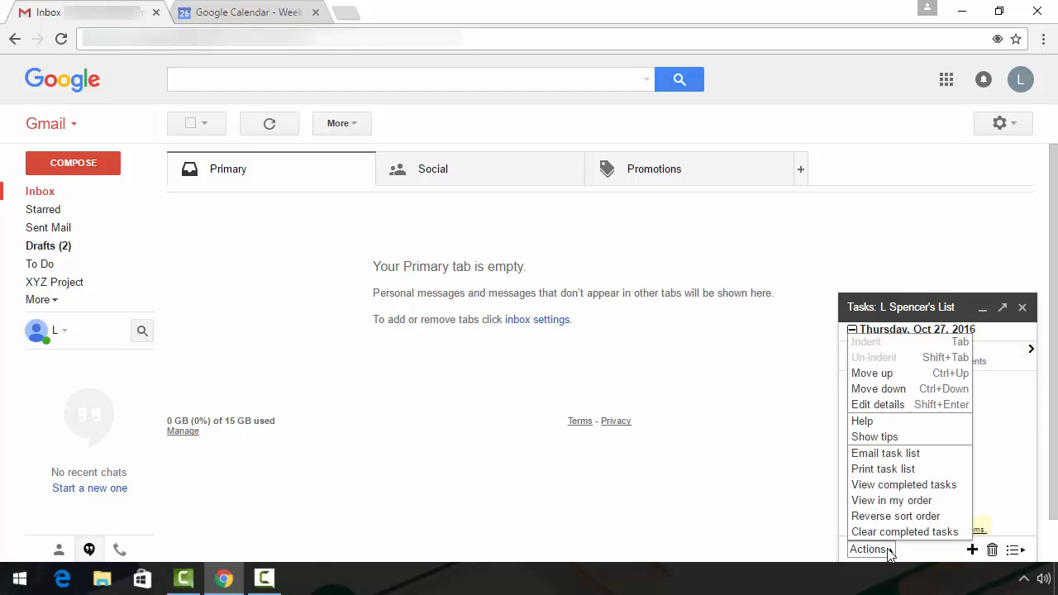
mouse_move(891, 499)
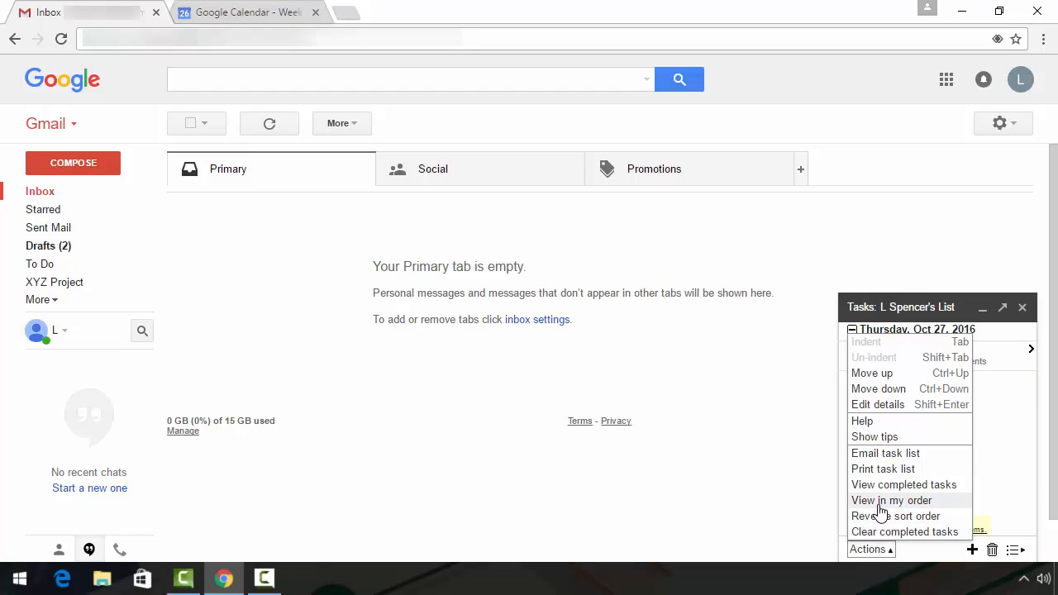
click(891, 499)
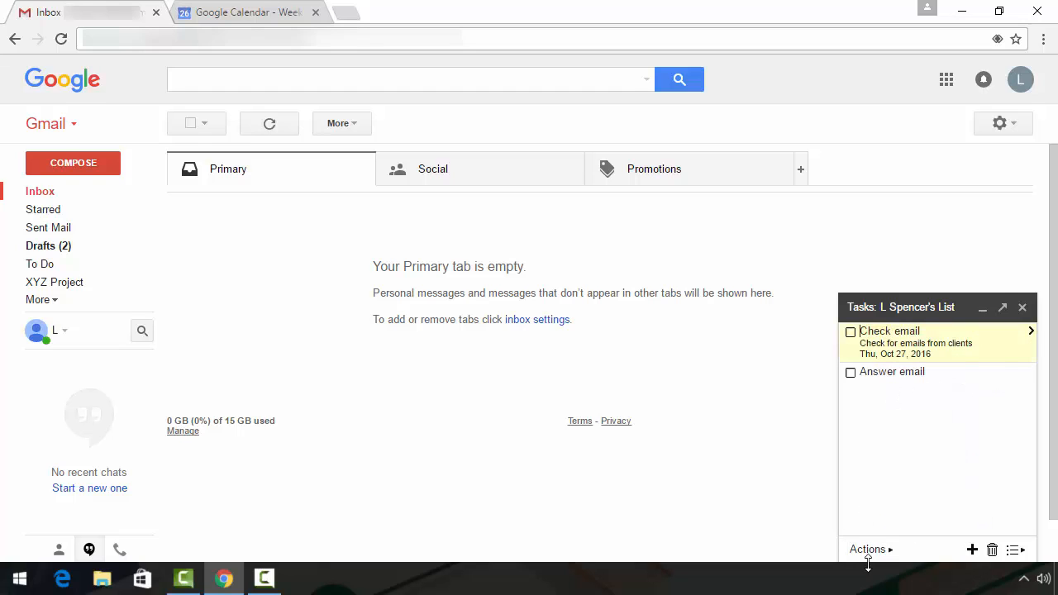
mouse_move(851, 371)
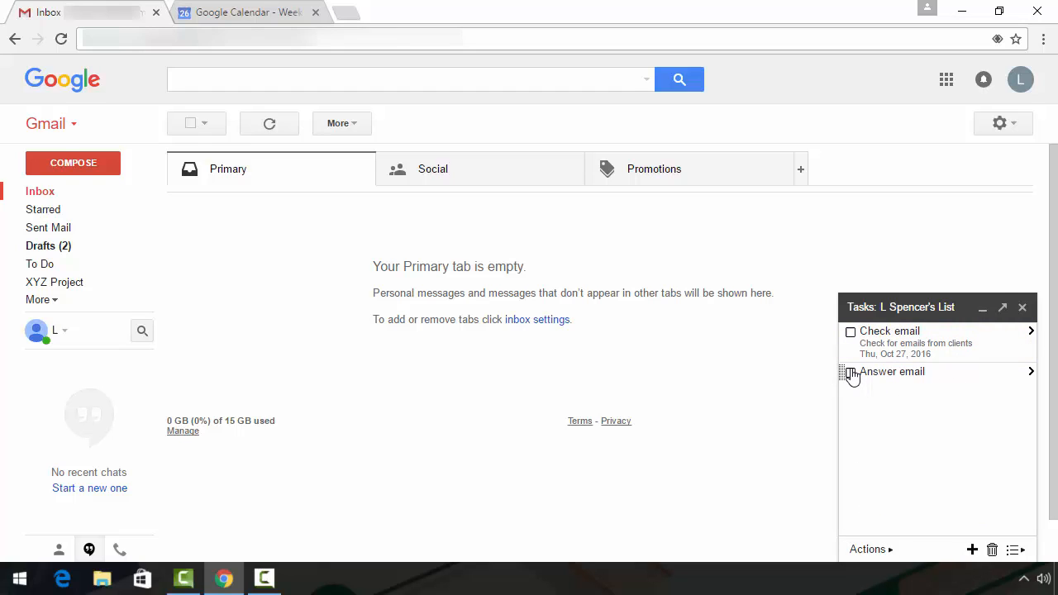
Step: Mark Answer email completed and view the completed tasks via Actions
click(850, 370)
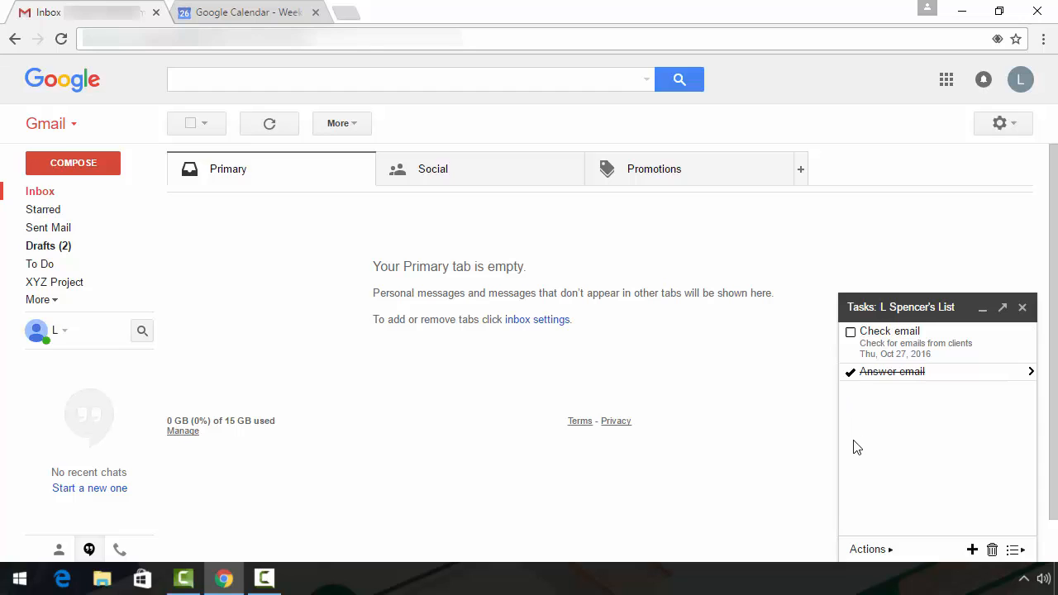
click(866, 549)
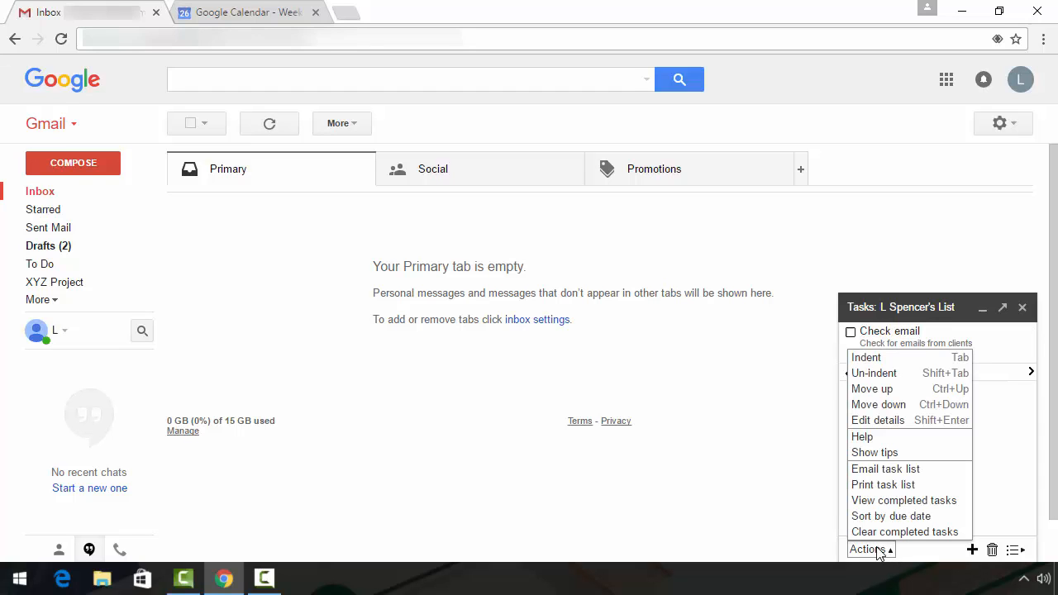
mouse_move(880, 499)
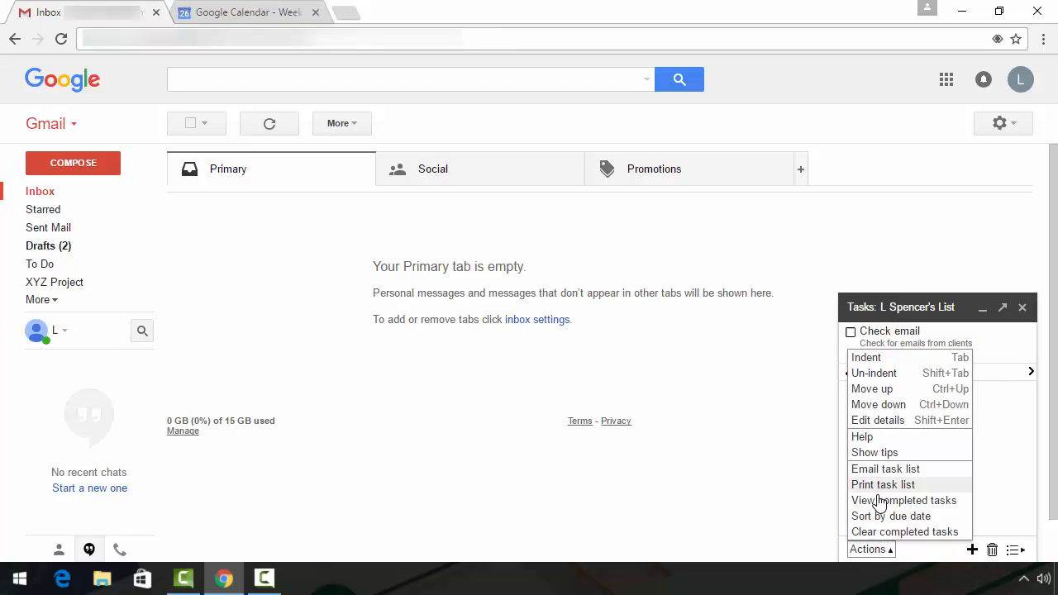
click(903, 499)
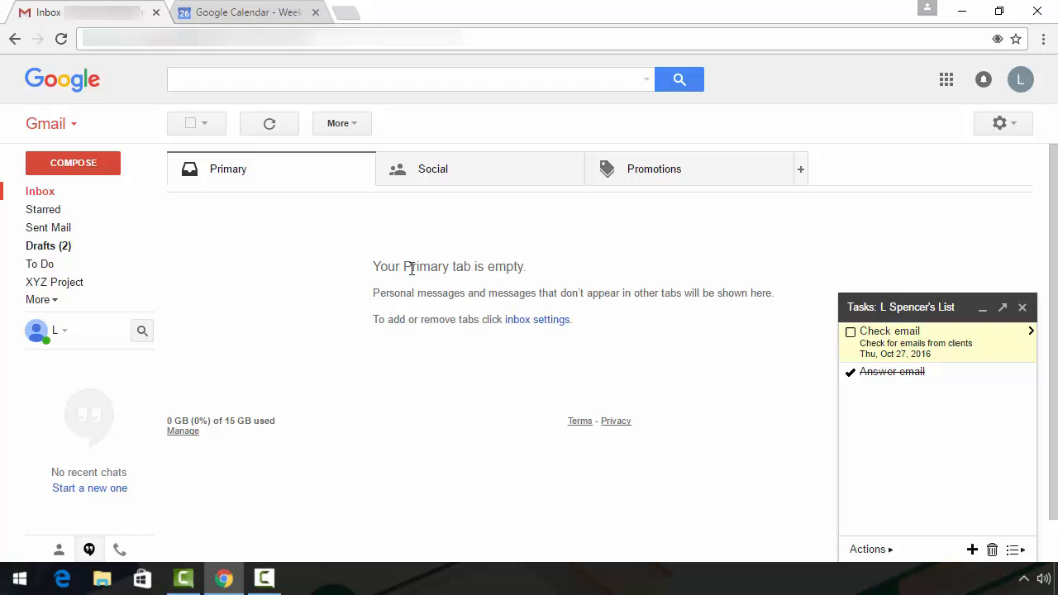
mouse_move(248, 11)
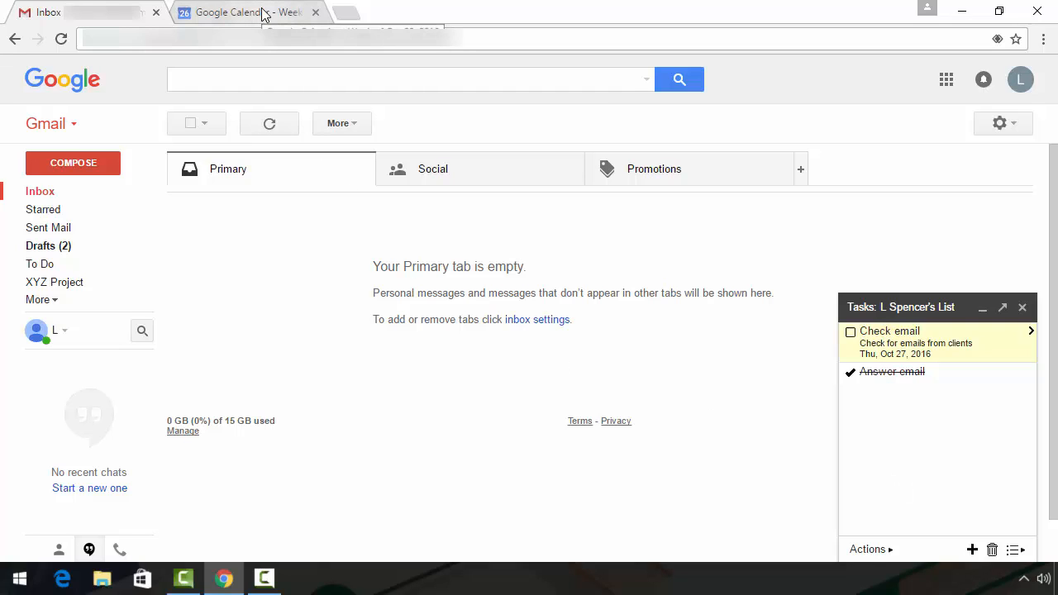
Step: Switch to the Google Calendar week view for Oct 23–29, 2016
click(240, 11)
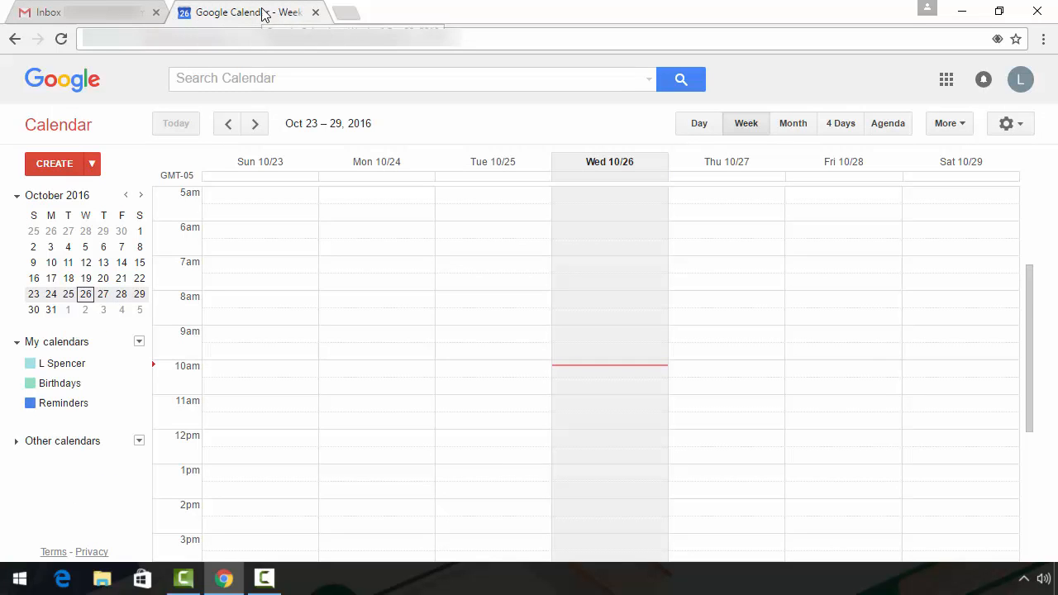
mouse_move(268, 403)
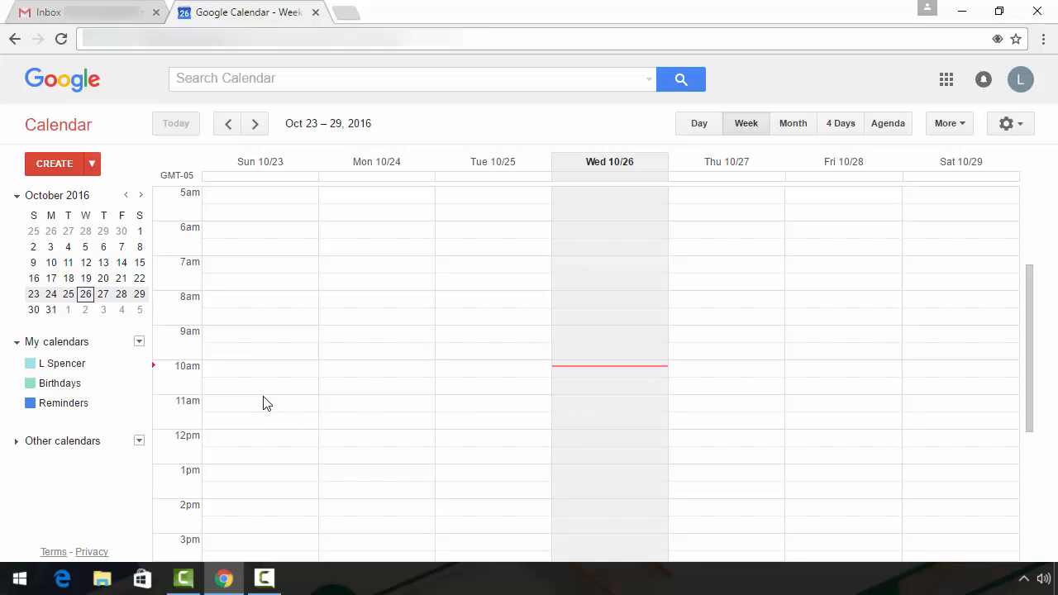
mouse_move(63, 403)
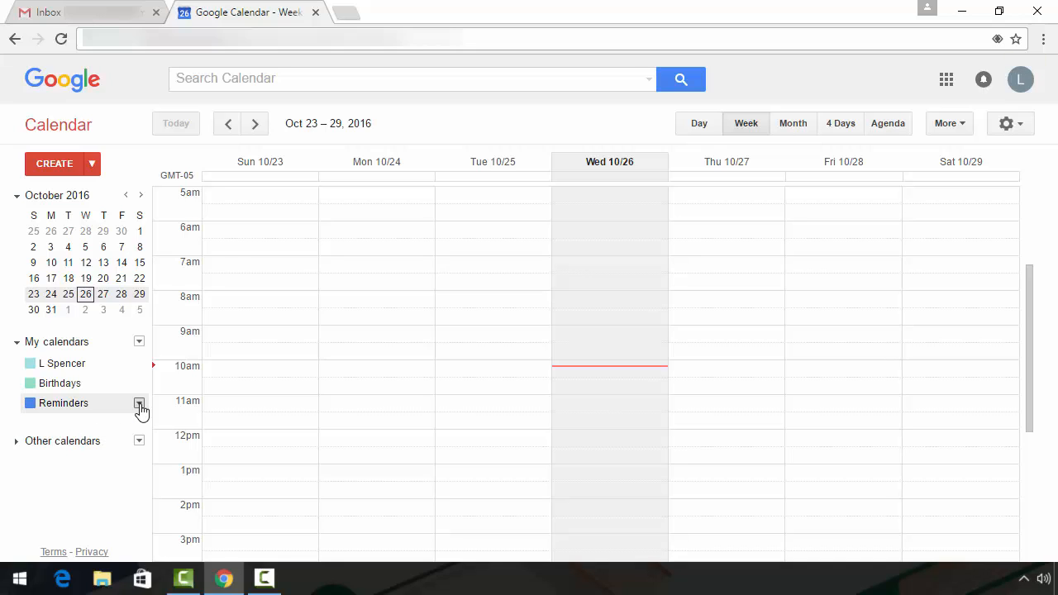
Step: Switch the Reminders calendar to Tasks so Check email appears on Thursday, Oct 27
click(138, 403)
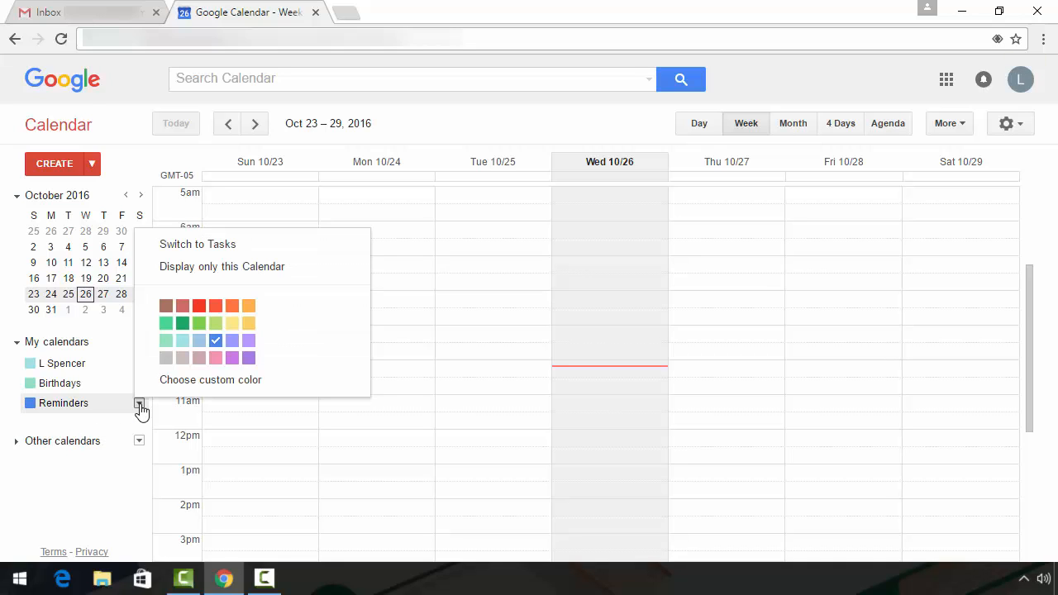
mouse_move(152, 254)
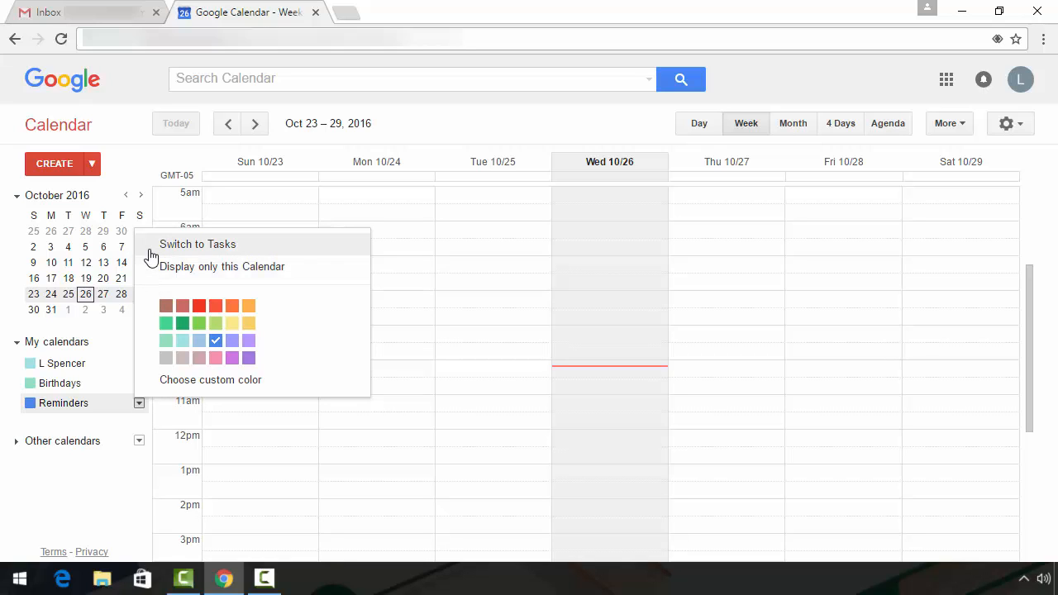
mouse_move(179, 258)
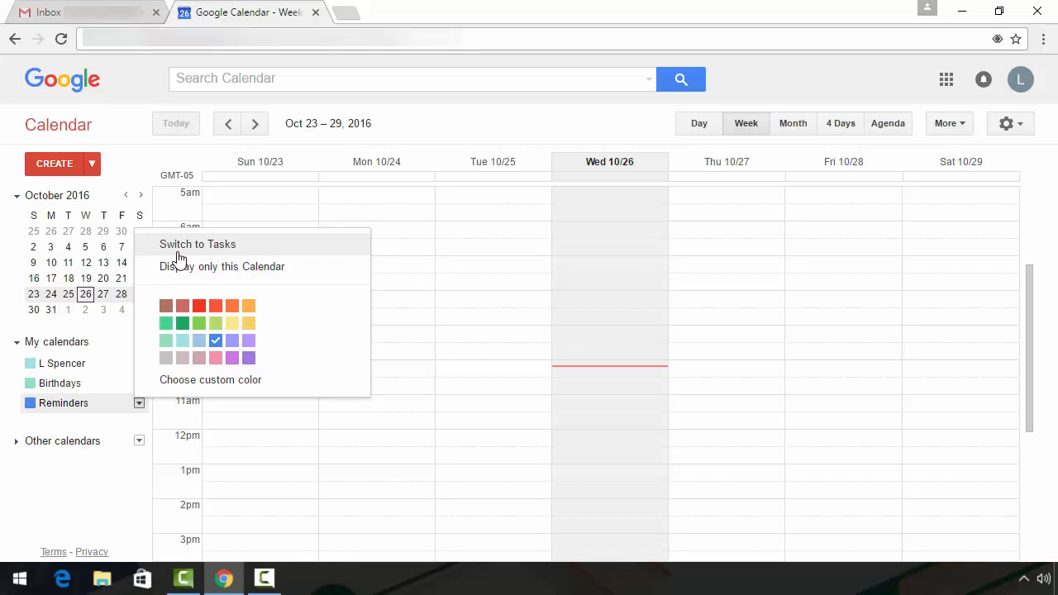
mouse_move(205, 250)
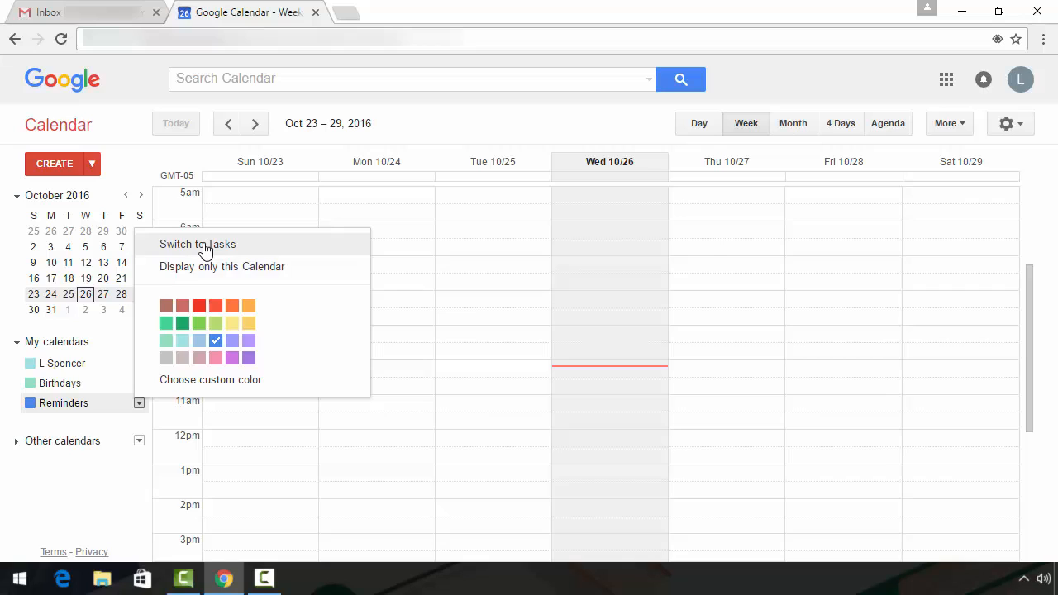
click(198, 245)
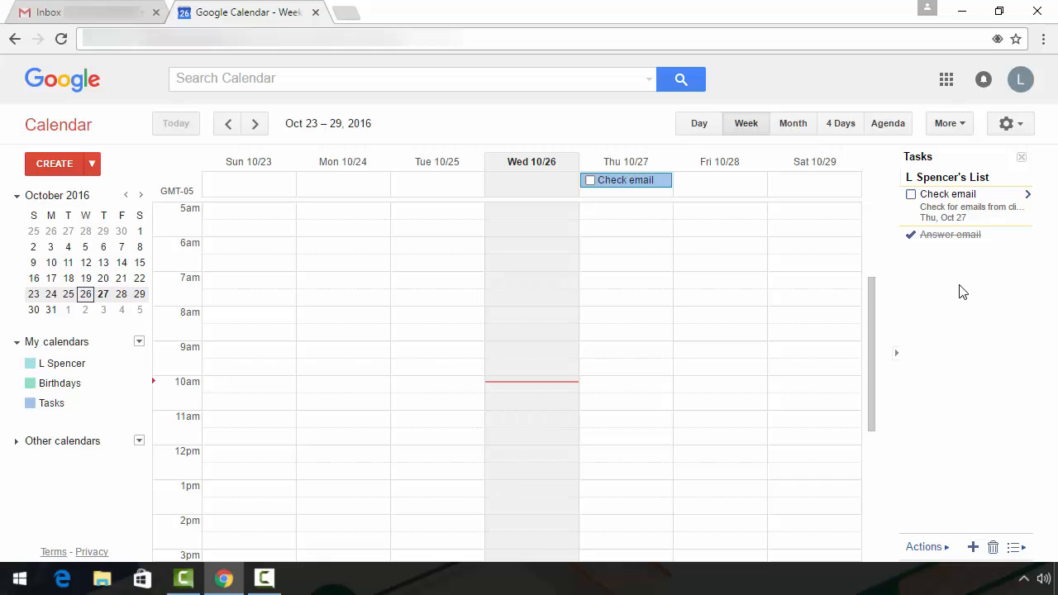
mouse_move(938, 278)
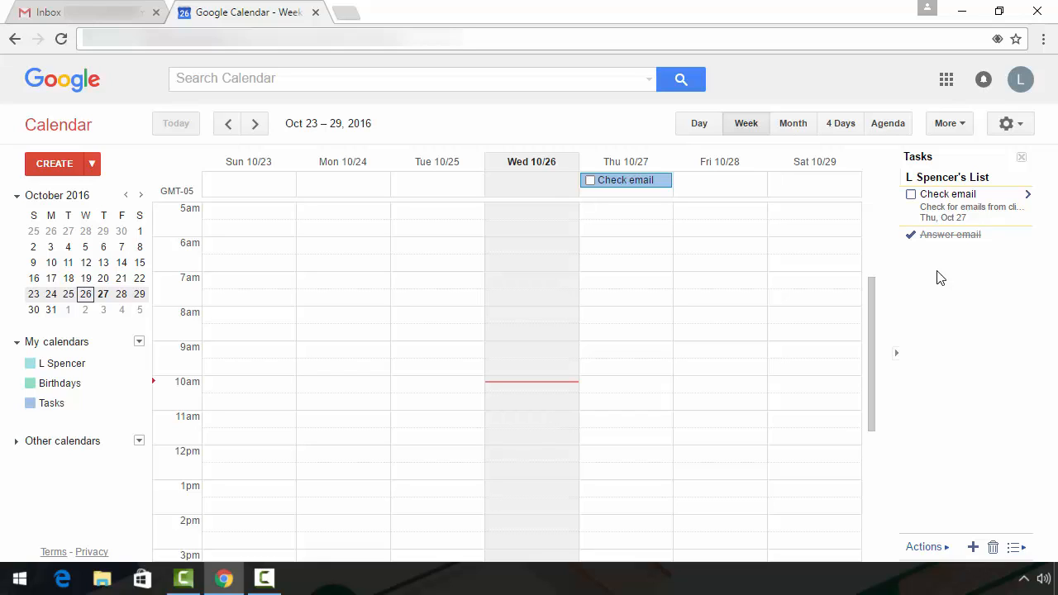
mouse_move(934, 274)
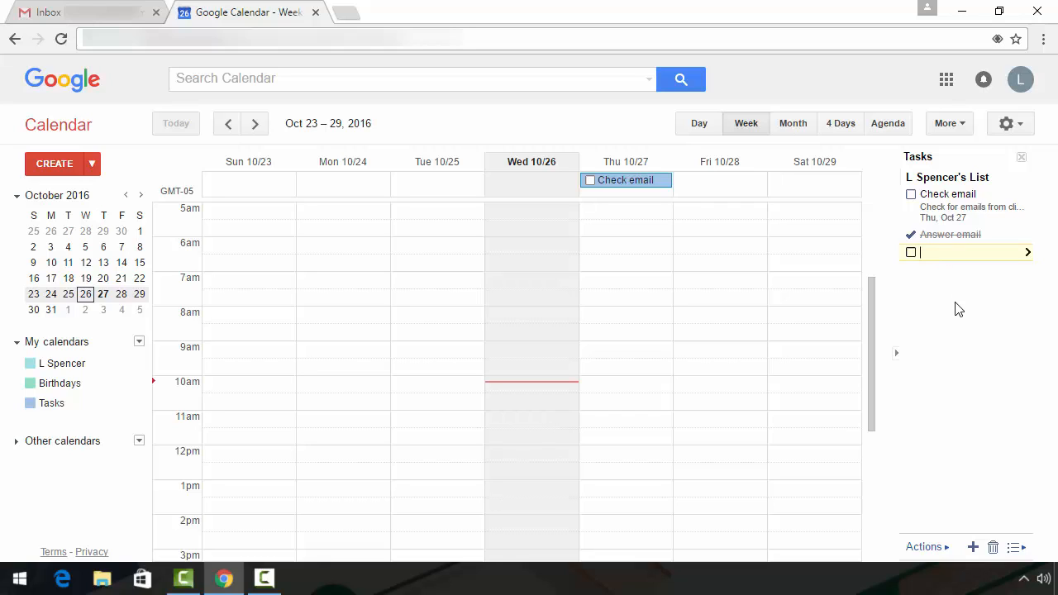
Step: Add 'New task' and 'Second new task' in Calendar's Tasks pane and mark Second new task completed
text(New task)
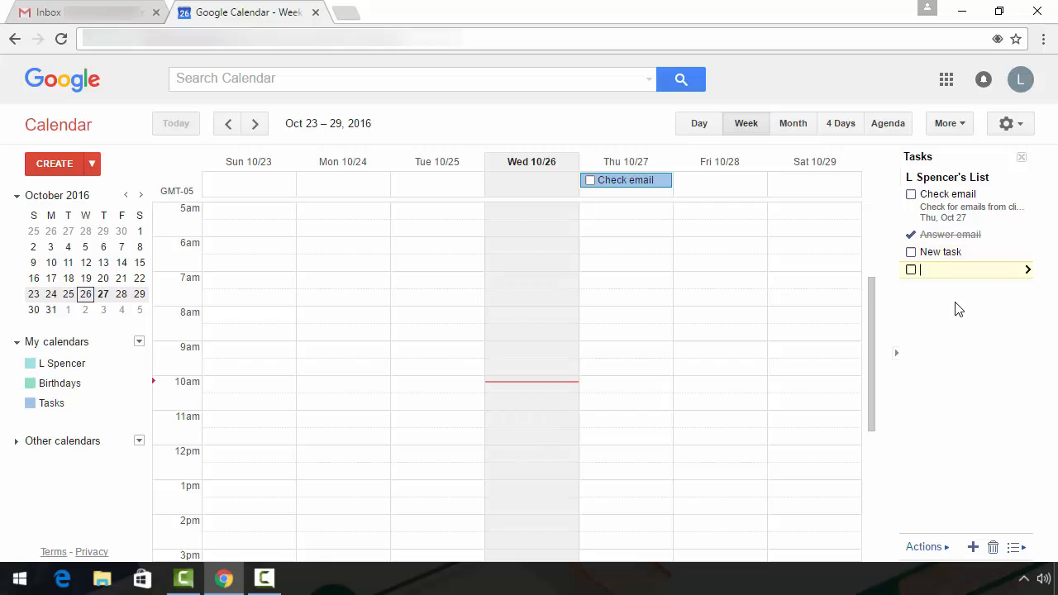
text(Sed)
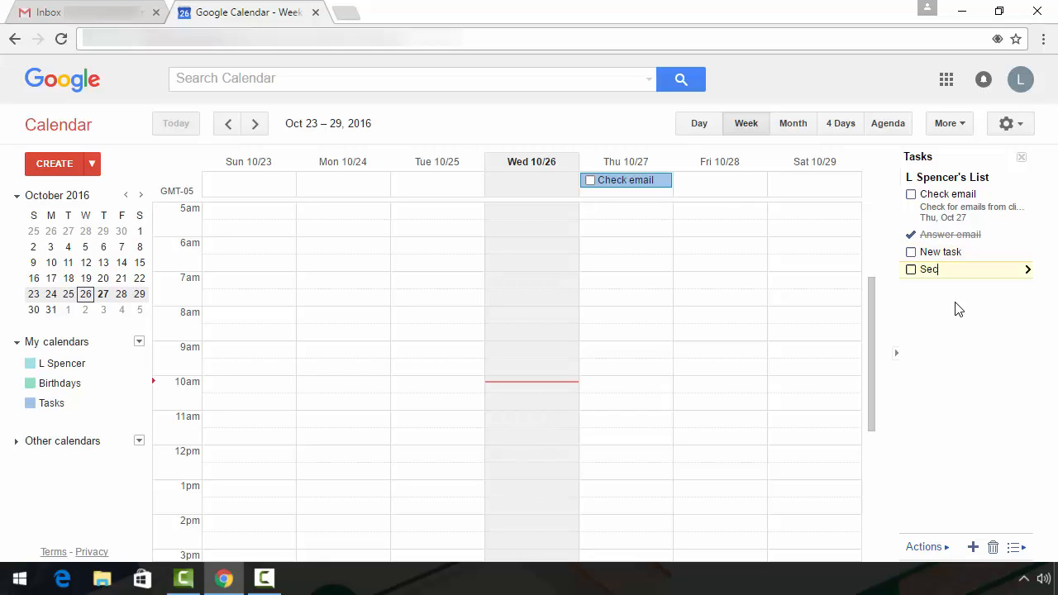
text(ond new task)
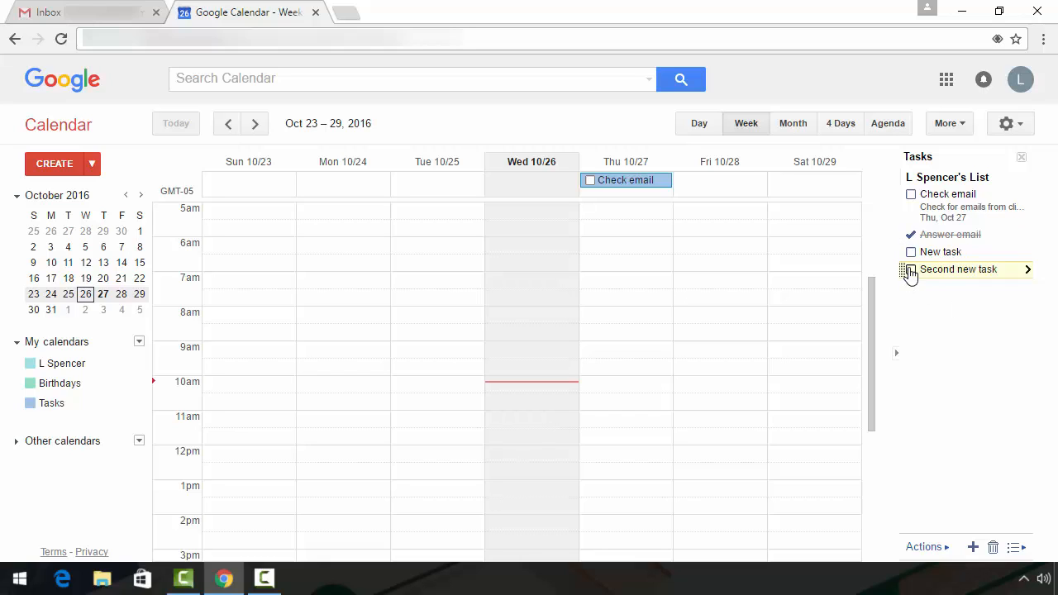
click(909, 269)
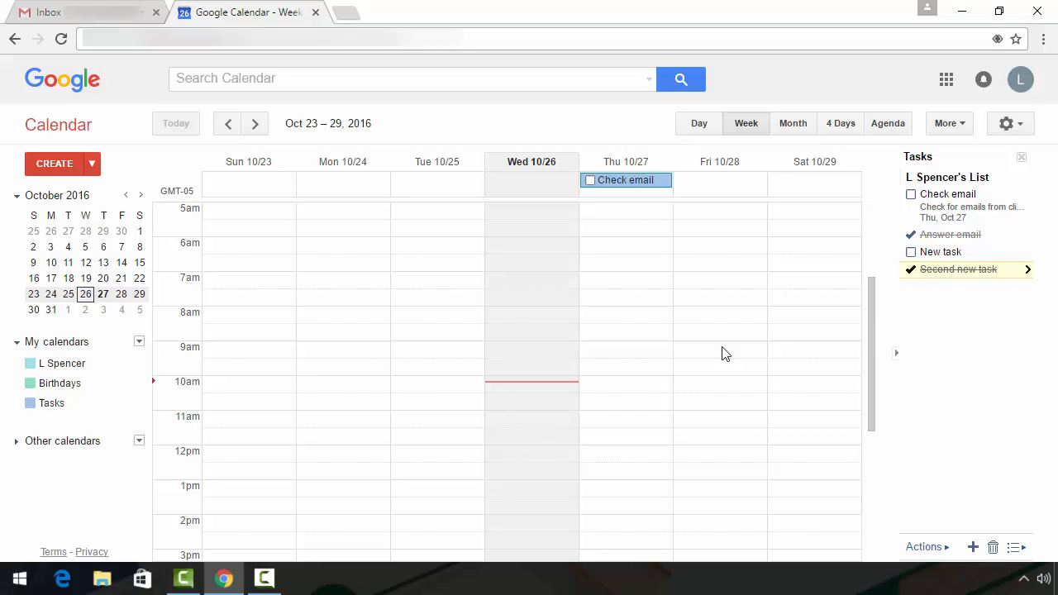
mouse_move(314, 288)
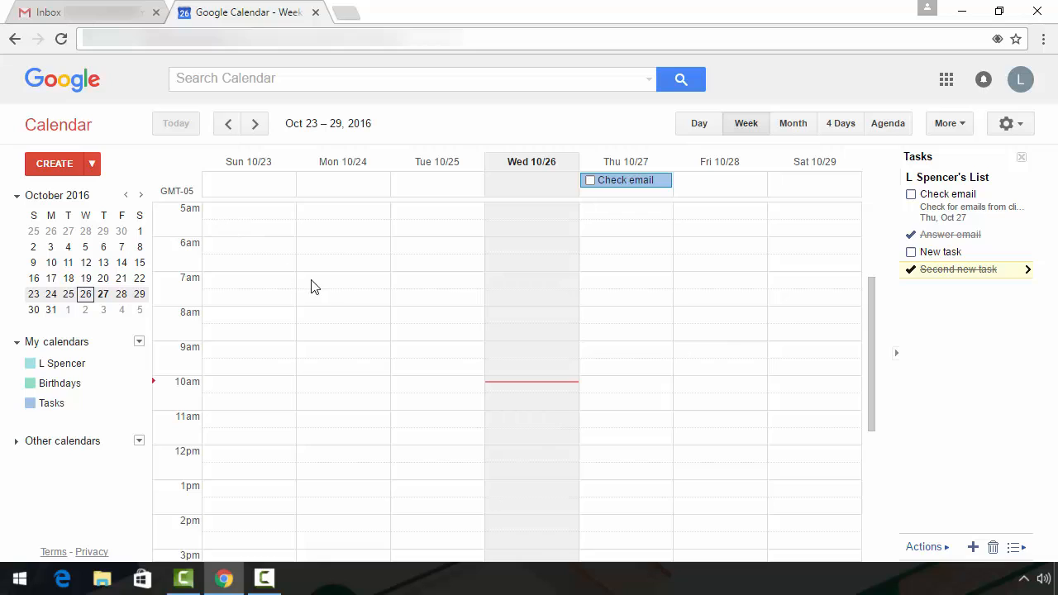
mouse_move(811, 322)
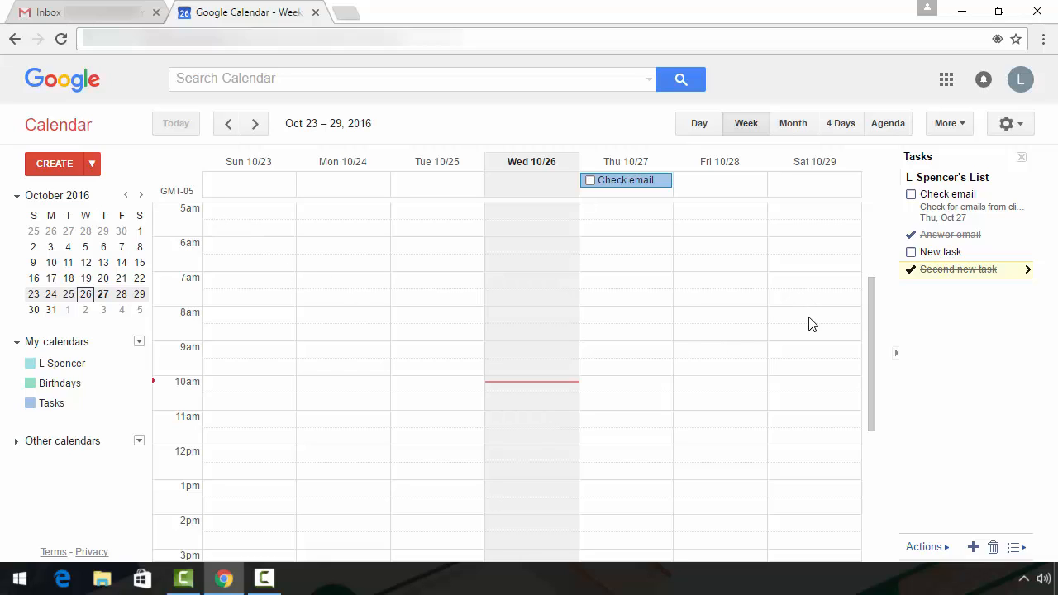
mouse_move(58, 139)
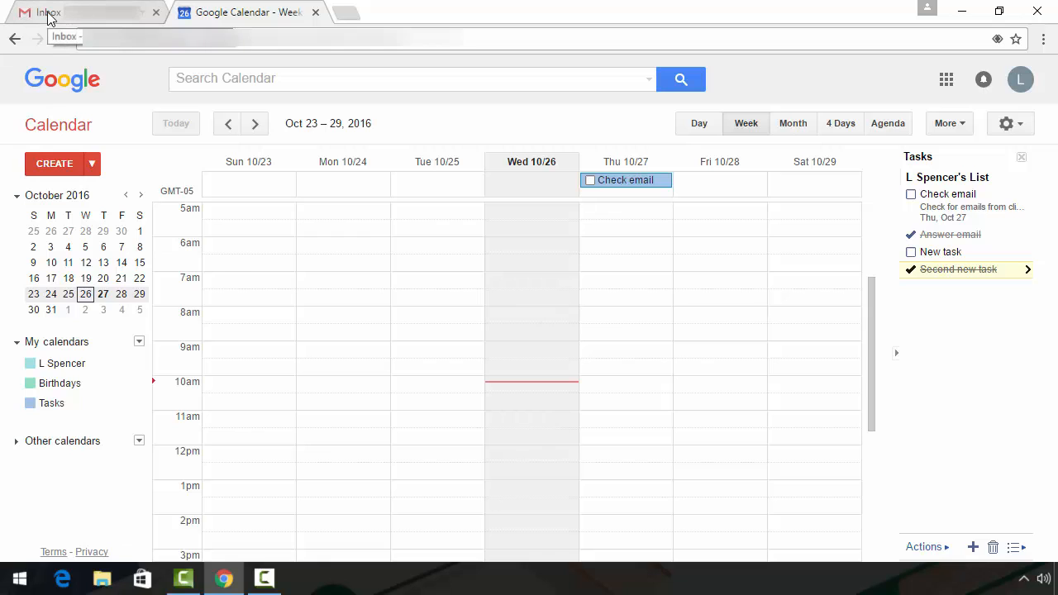
Step: Return to the Gmail inbox and refresh so Tasks shows New task and the completed Second new task
click(48, 12)
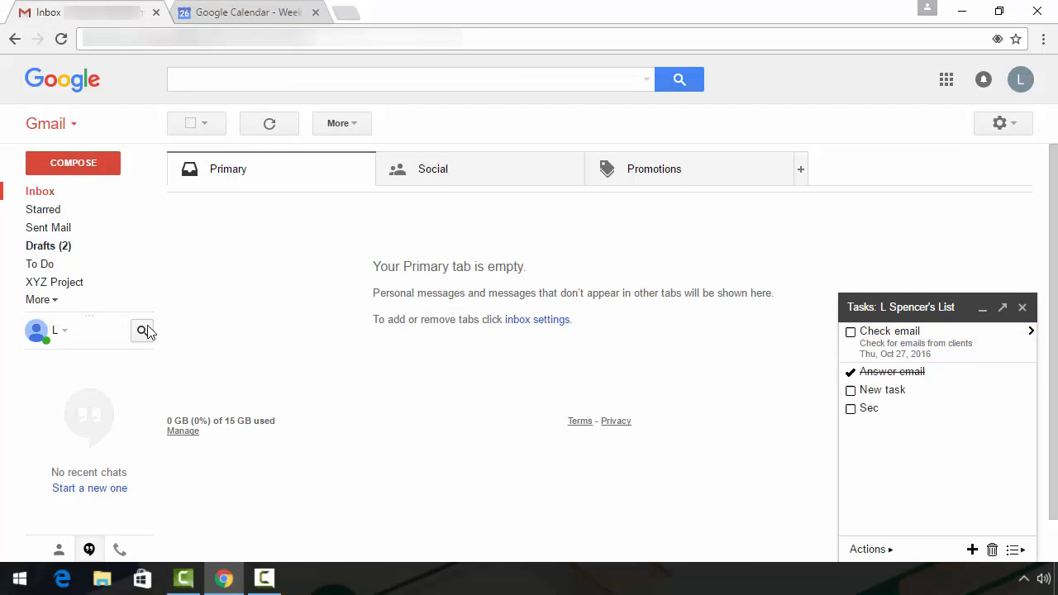
click(267, 122)
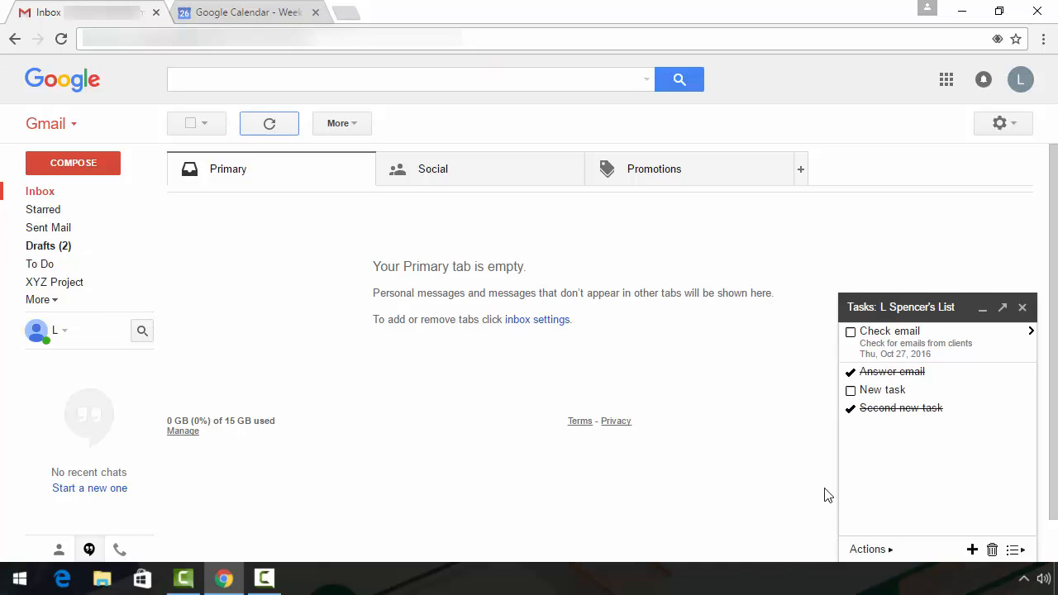
mouse_move(876, 433)
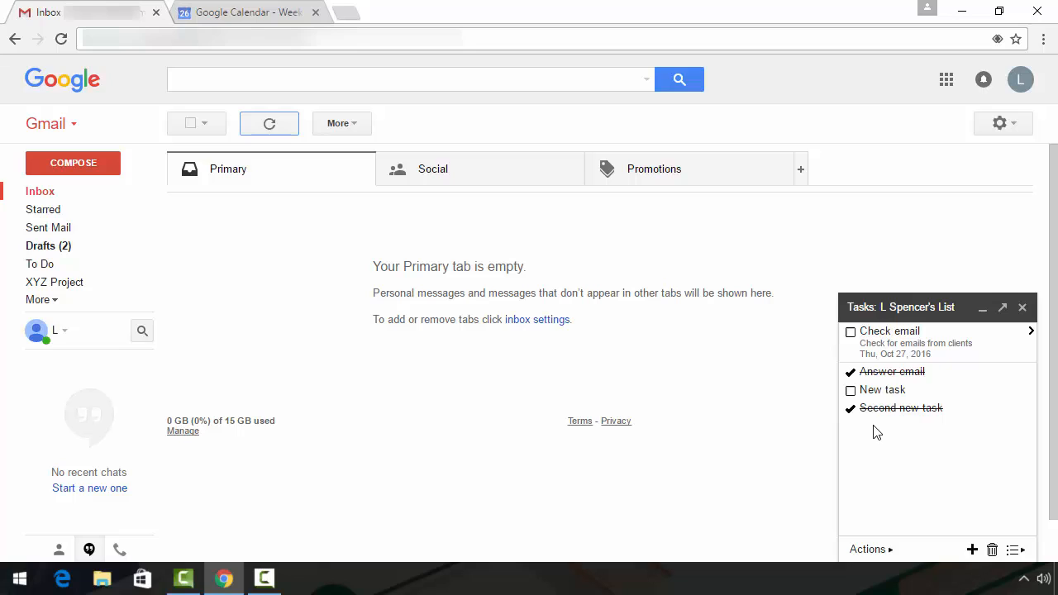
mouse_move(882, 443)
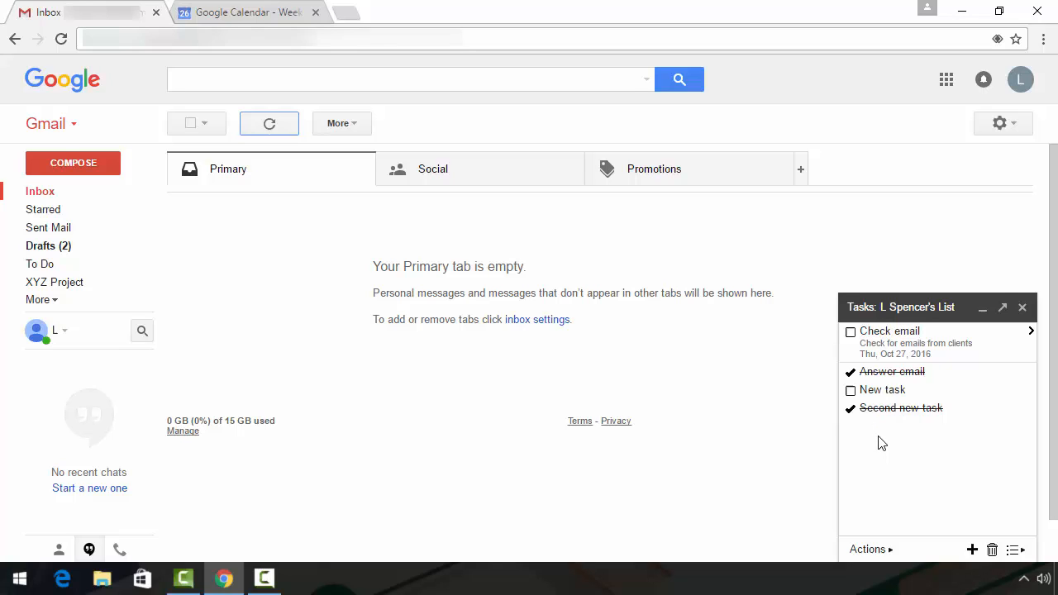